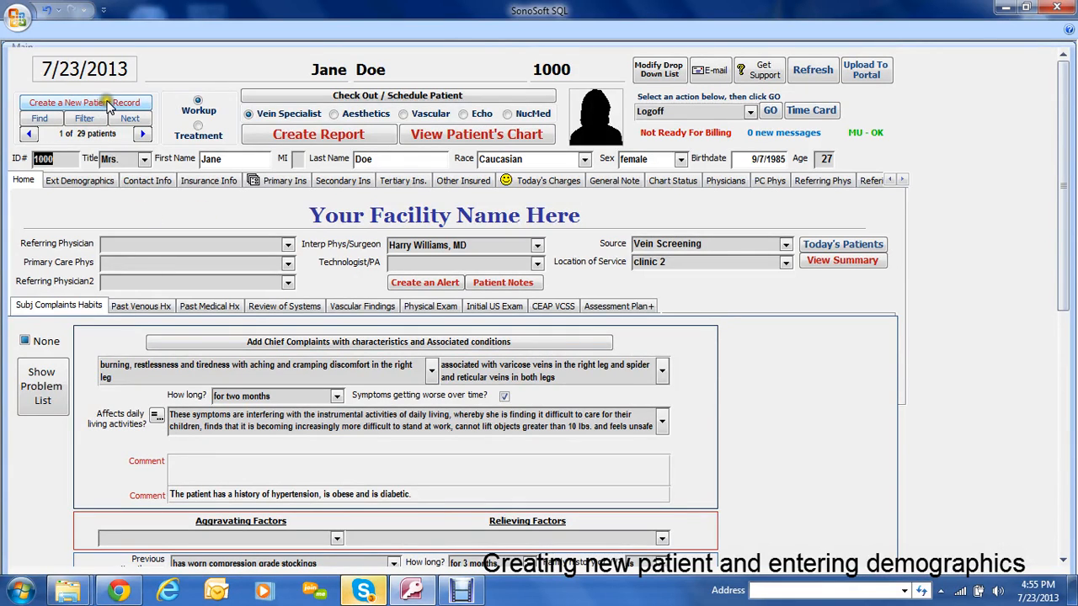
- Begin creating a new patient record, bringing up the Creating New Patient dialog
{"action": "left_click", "coordinate": [84, 103]}
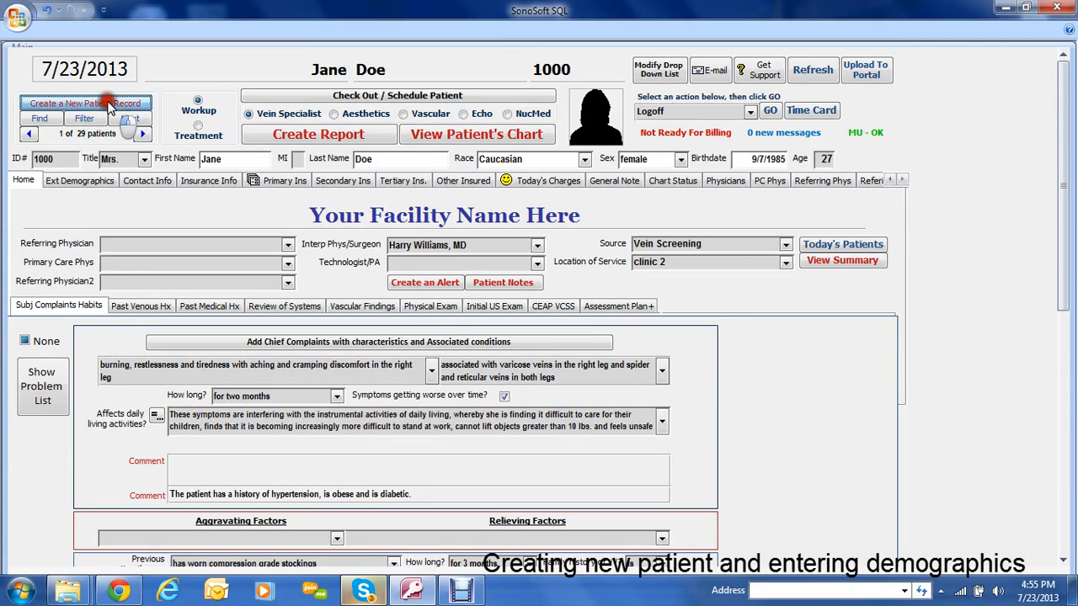
{"action": "left_click", "coordinate": [84, 103]}
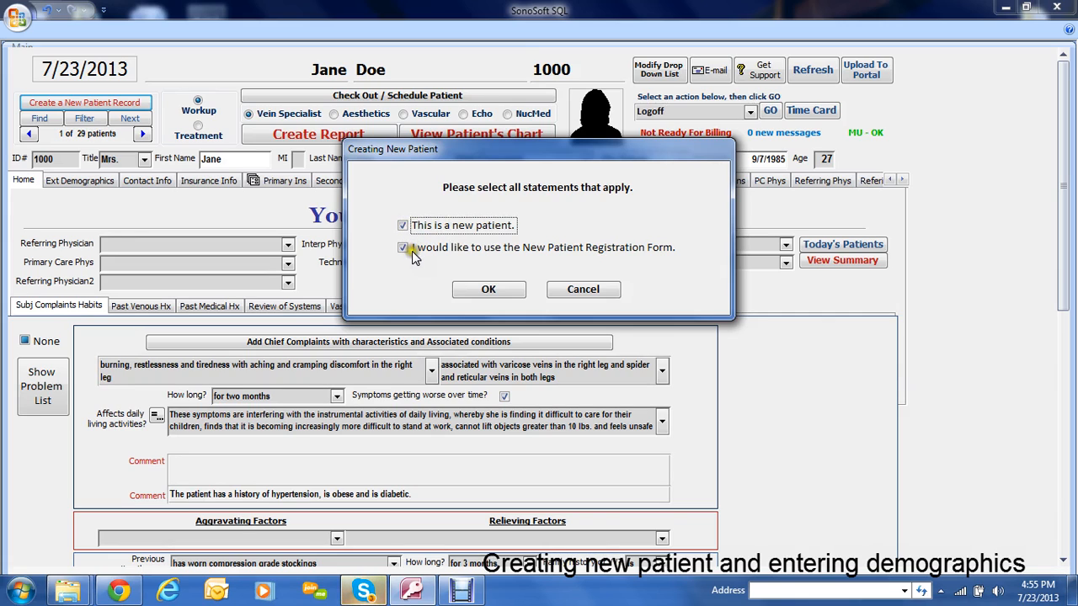
- Confirm the patient is new and the New Patient Registration Form will be used
{"action": "left_click", "coordinate": [402, 246]}
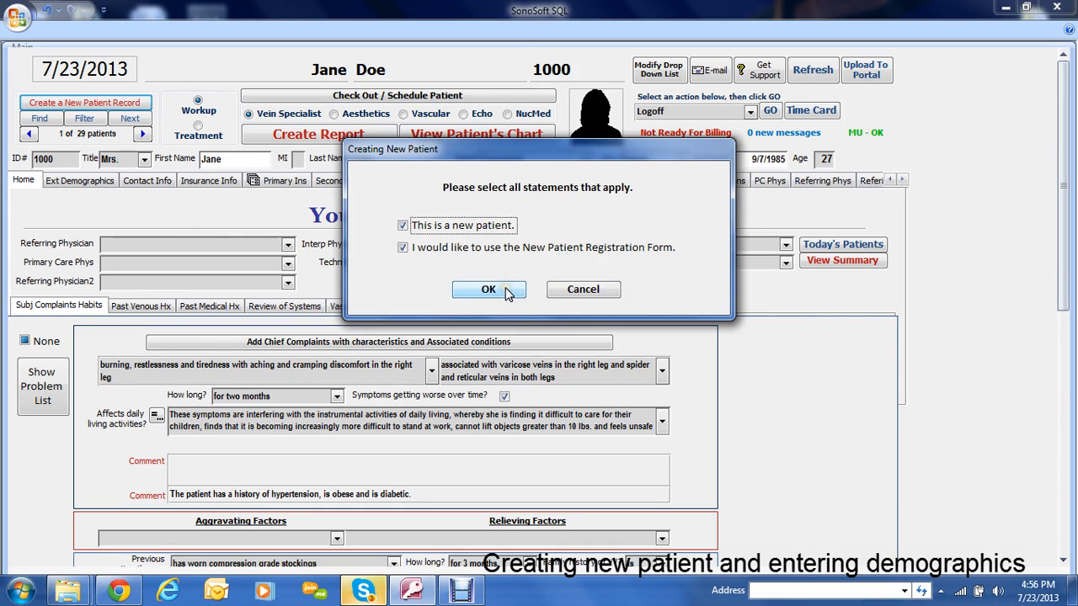
{"action": "left_click", "coordinate": [488, 289]}
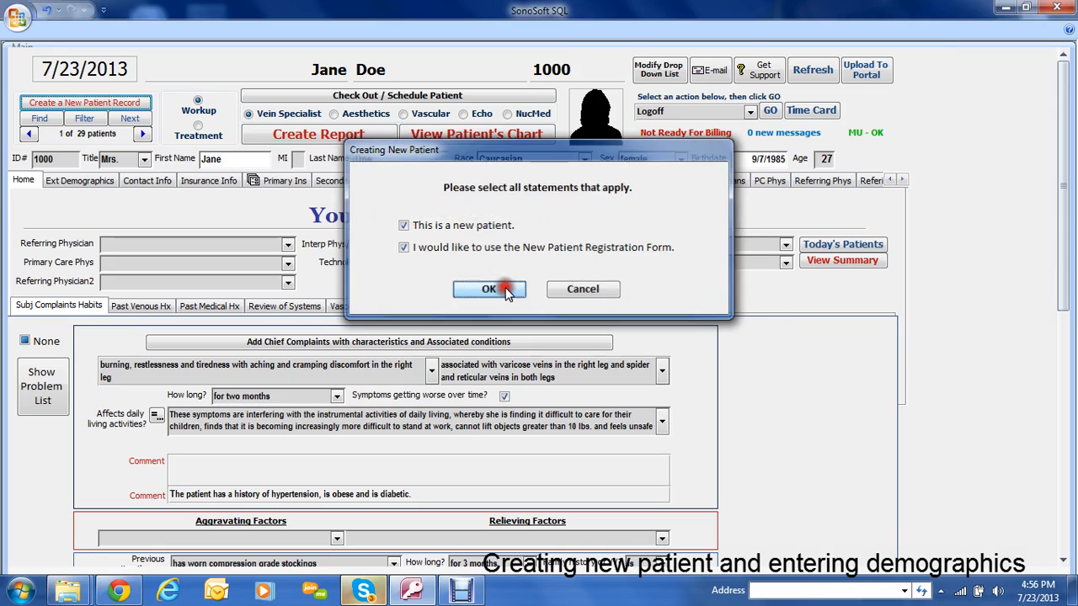
{"action": "left_click", "coordinate": [488, 290]}
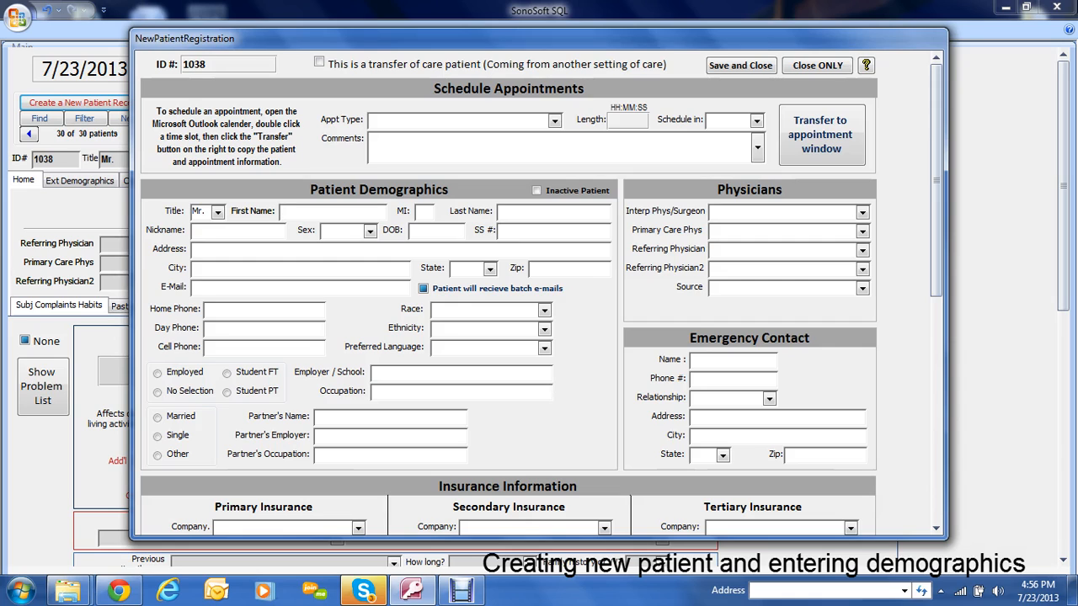
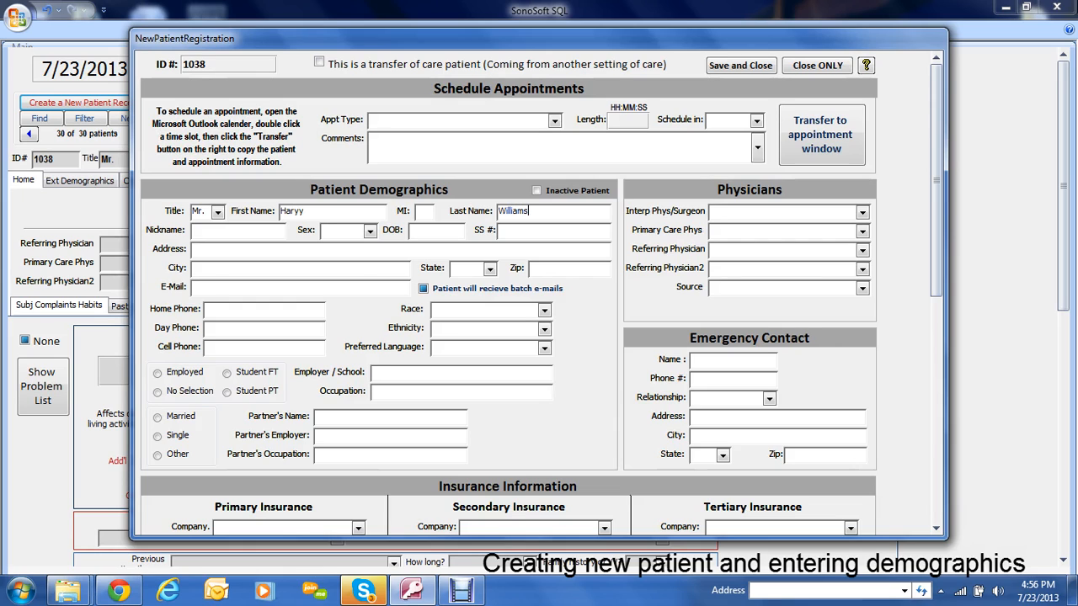
{"action": "type", "text": "male"}
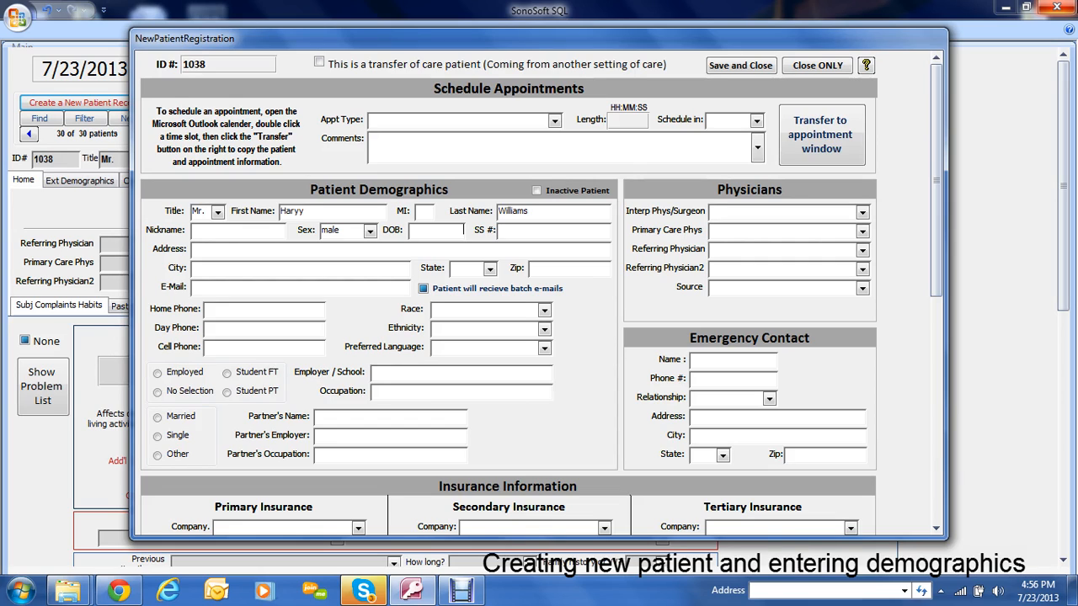
{"action": "type", "text": "0_/__/____"}
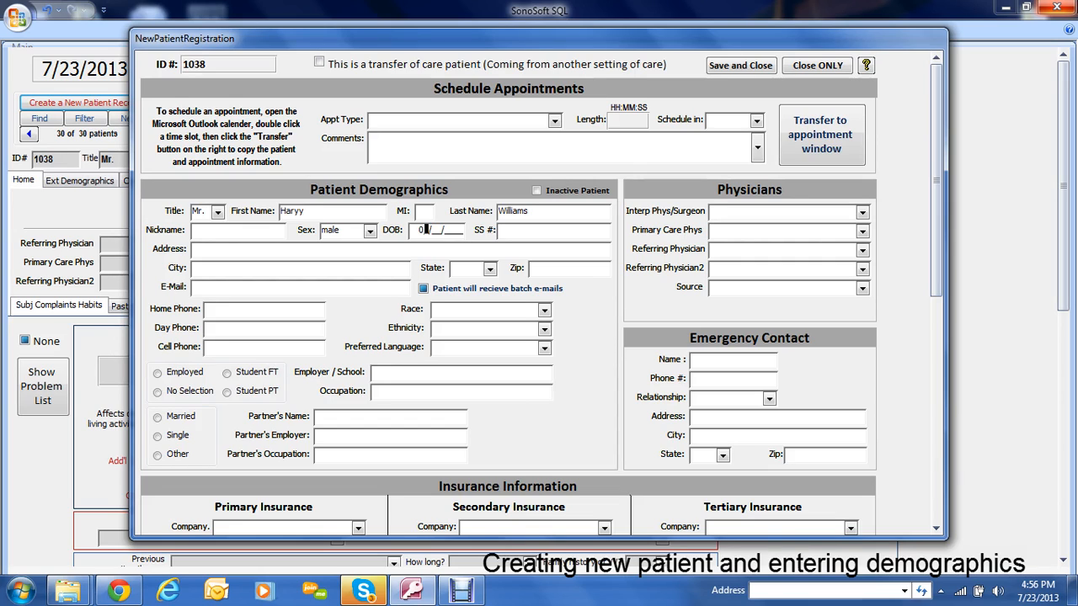
{"action": "type", "text": "02/15/1945"}
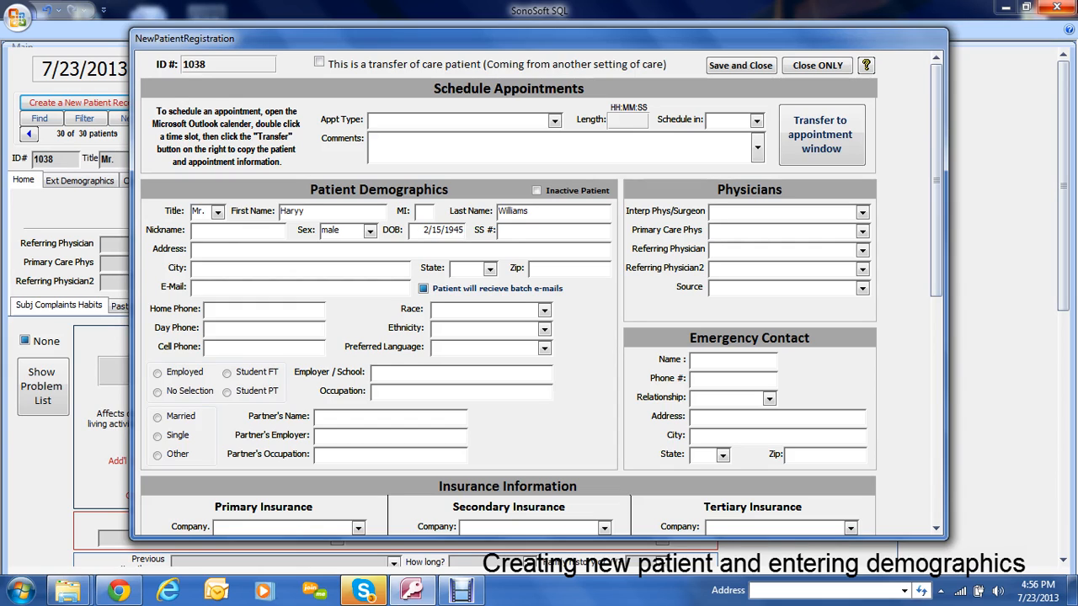
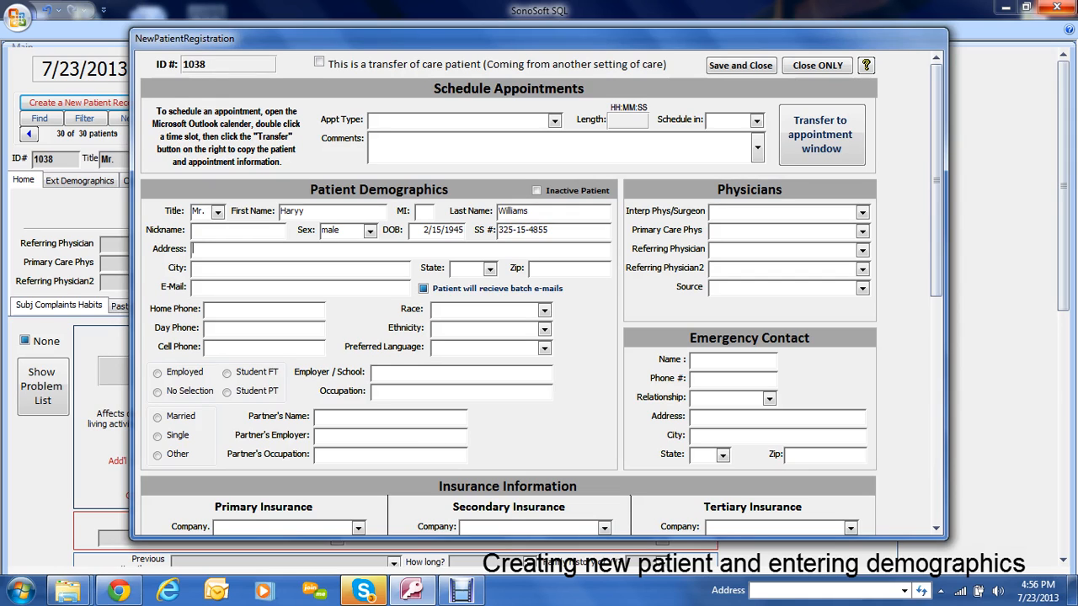
{"action": "type", "text": "125 M"}
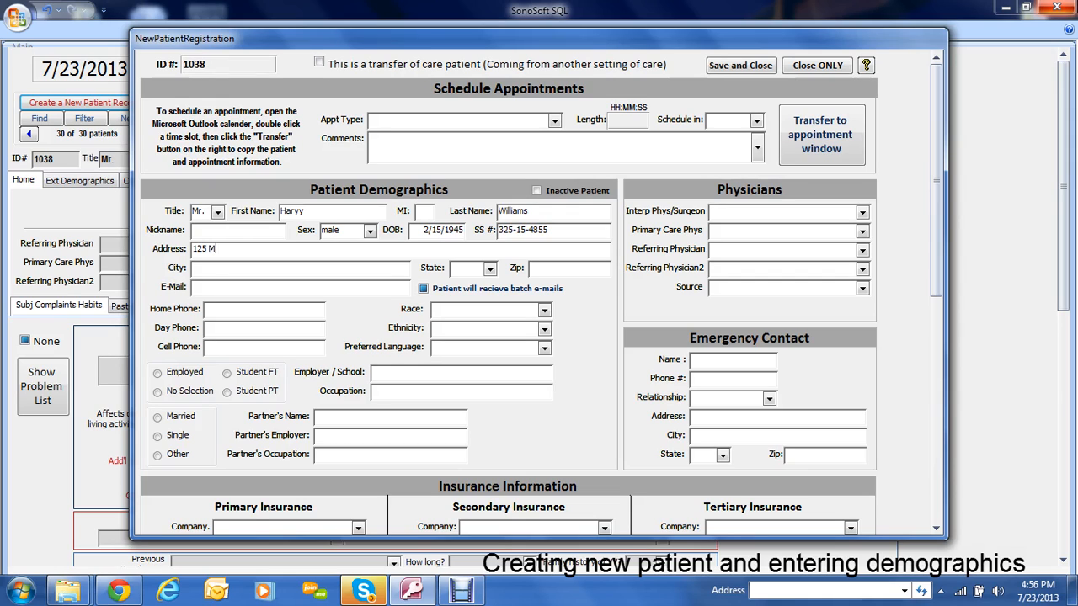
{"action": "type", "text": "ain Street"}
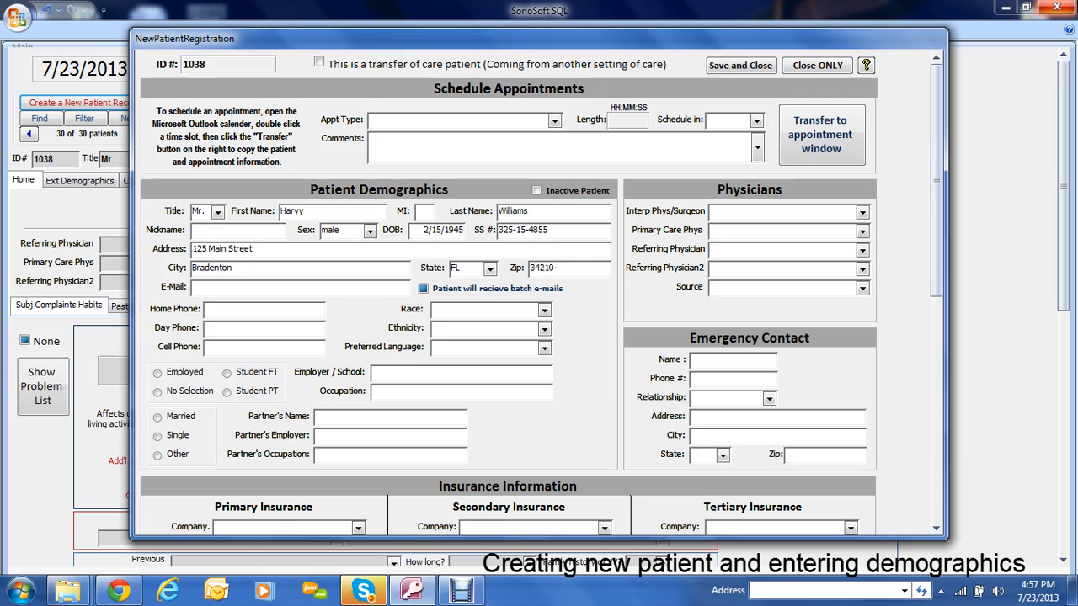
{"action": "left_click", "coordinate": [300, 286]}
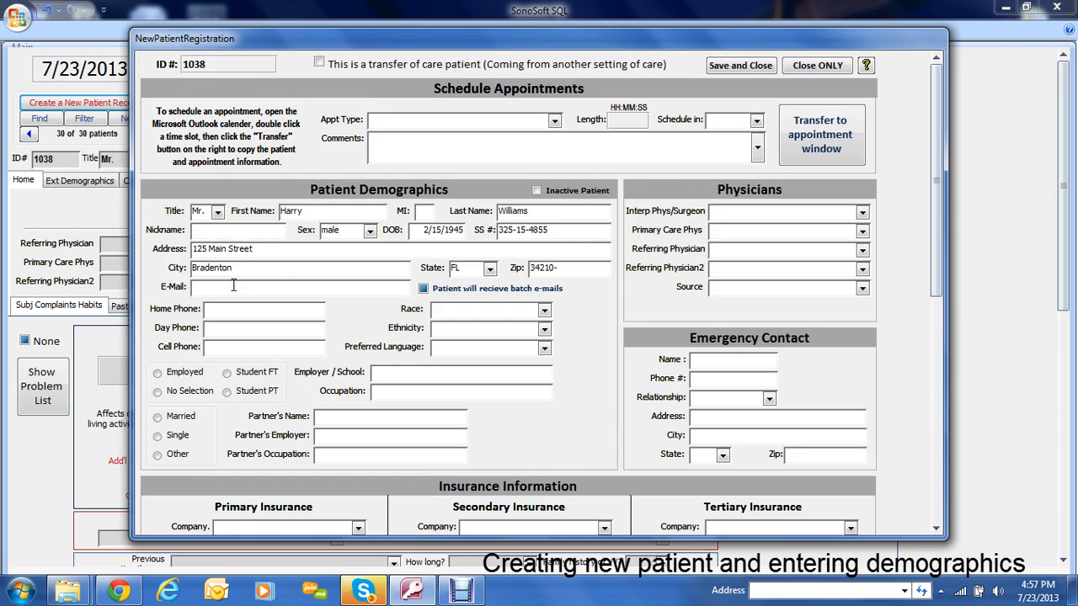
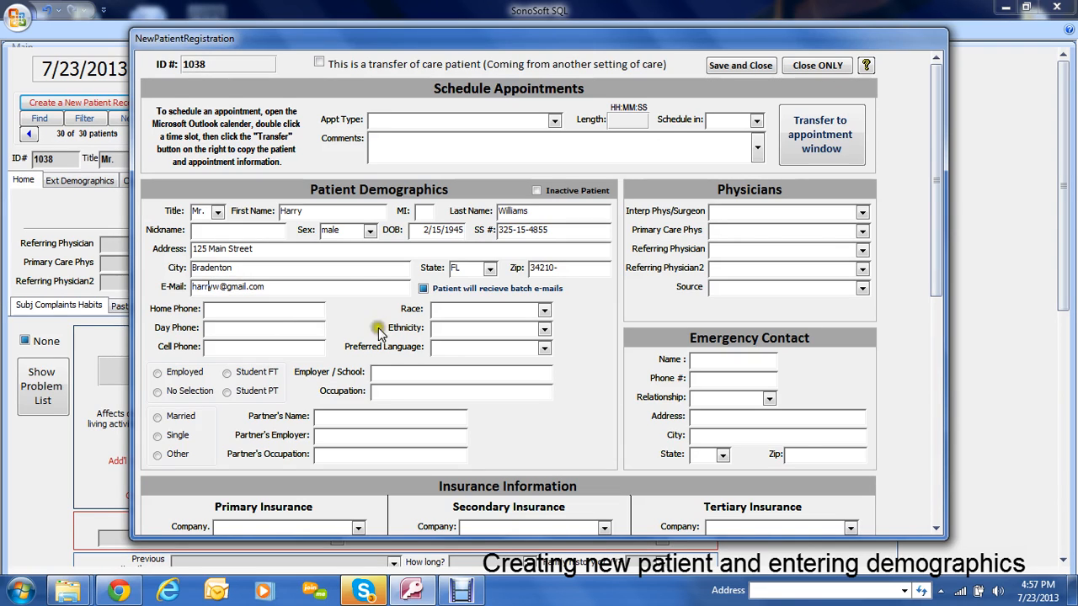
{"action": "mouse_move", "coordinate": [497, 304]}
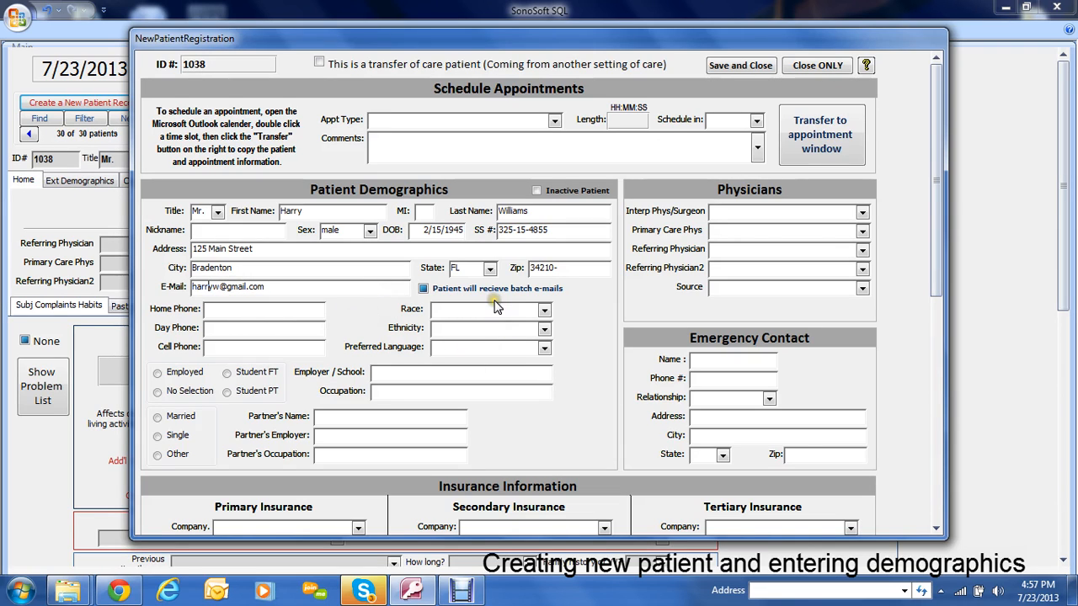
- Set race and ethnicity to Hispanic or Latino and preferred language to English
{"action": "left_click", "coordinate": [544, 310]}
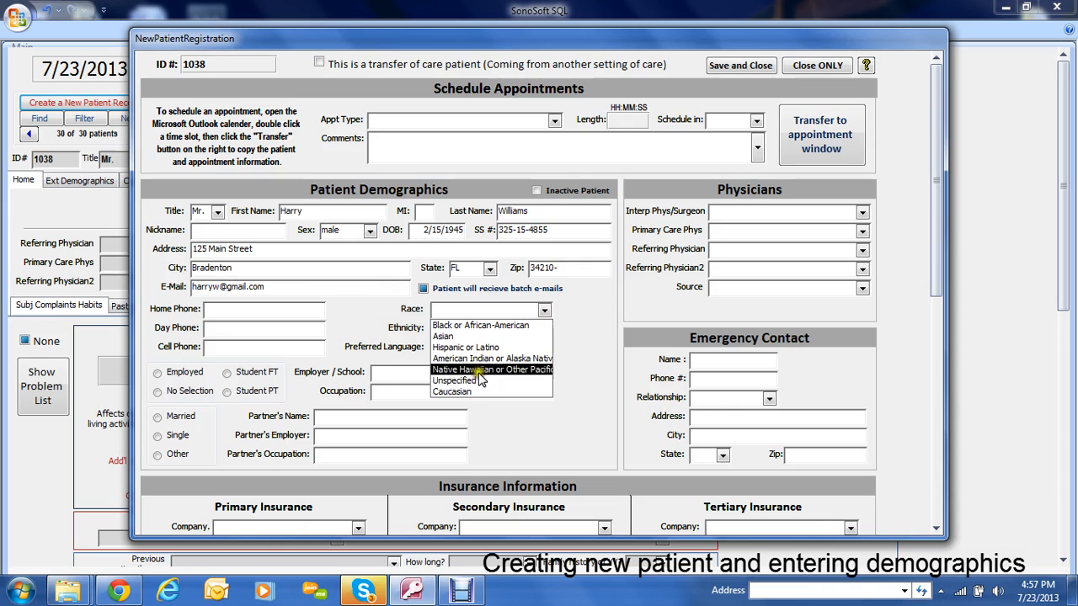
{"action": "mouse_move", "coordinate": [465, 347]}
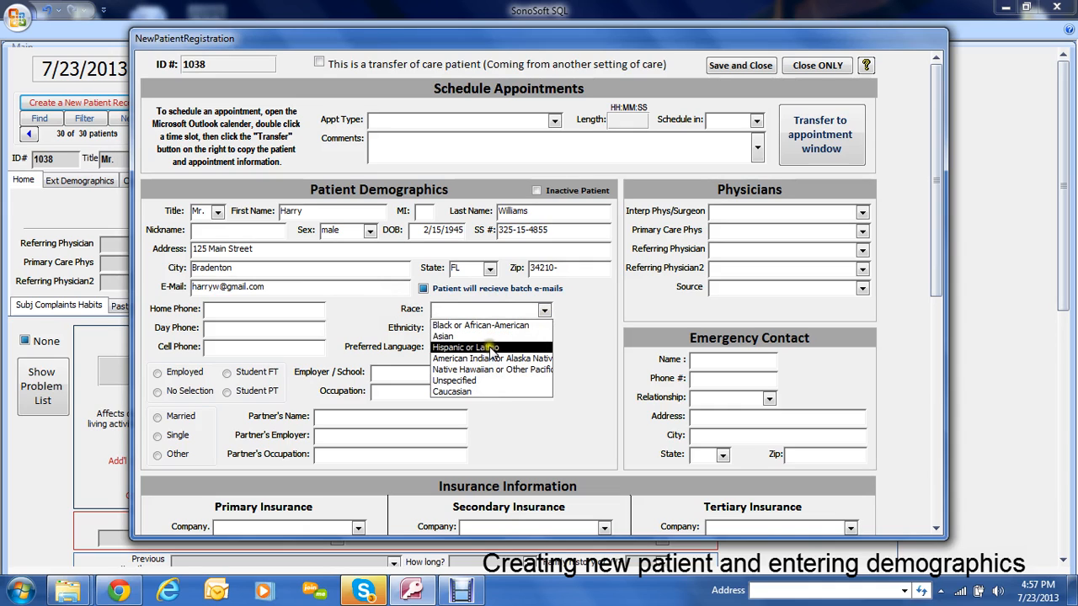
{"action": "left_click", "coordinate": [465, 347]}
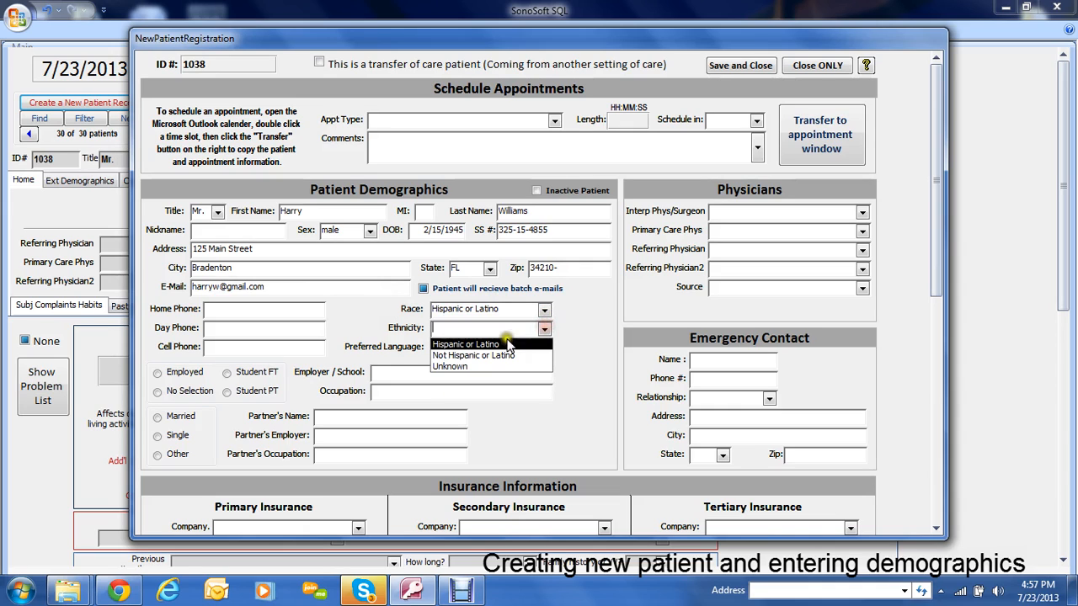
{"action": "left_click", "coordinate": [465, 343]}
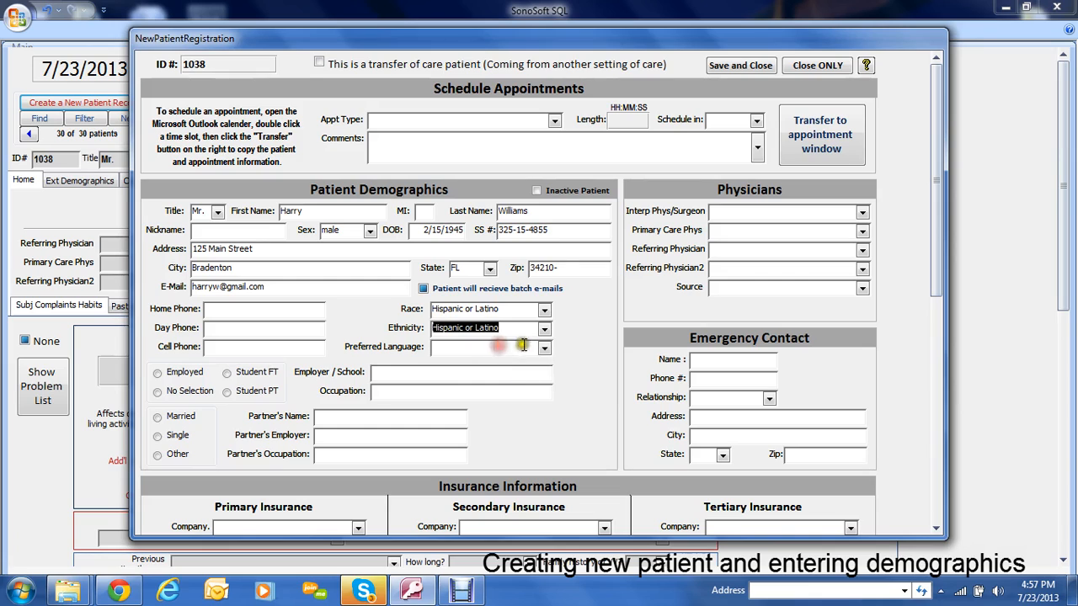
{"action": "left_click", "coordinate": [544, 347]}
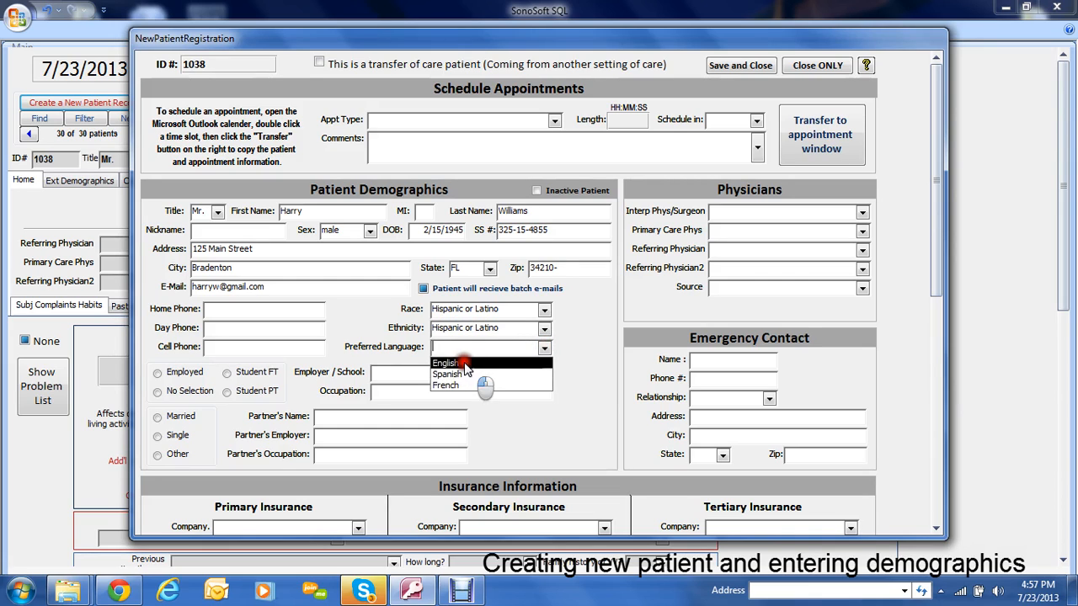
{"action": "left_click", "coordinate": [444, 362]}
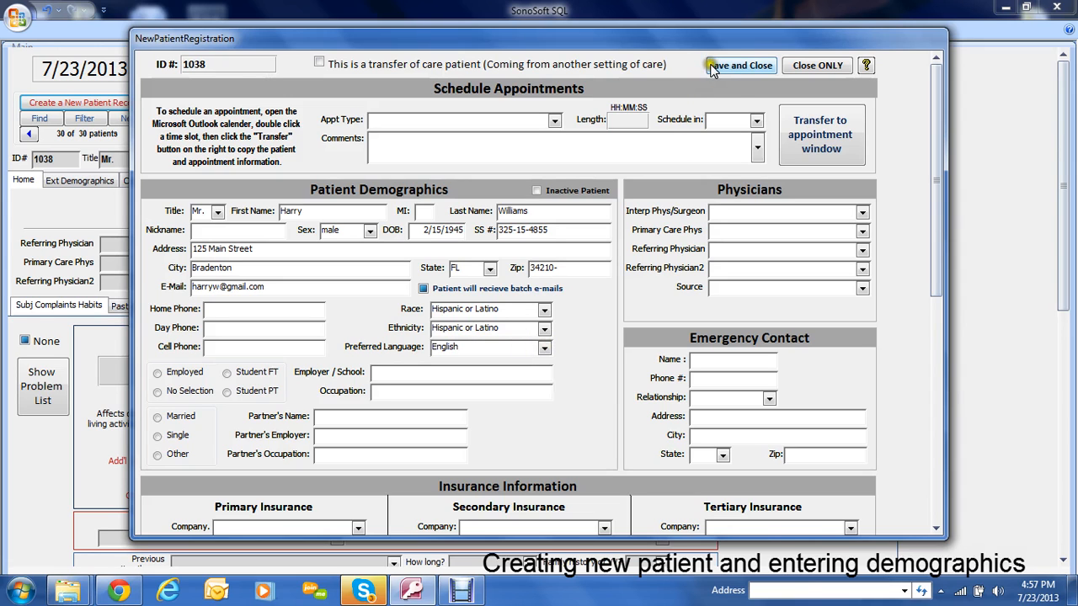
- Save and close the registration, then begin choosing a referring physician from the chart
{"action": "left_click", "coordinate": [739, 64]}
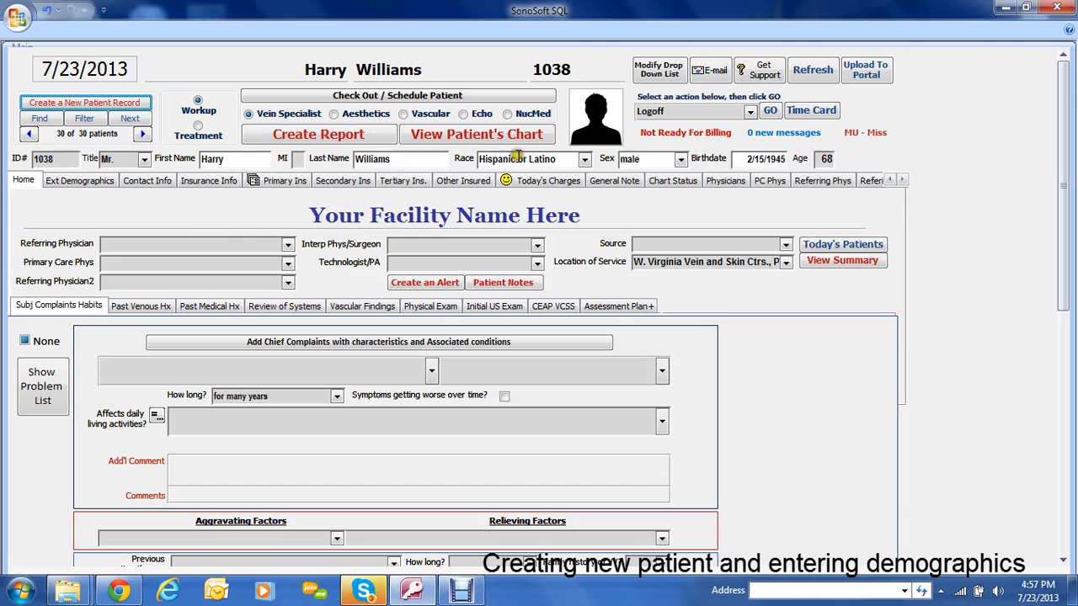
{"action": "mouse_move", "coordinate": [795, 173]}
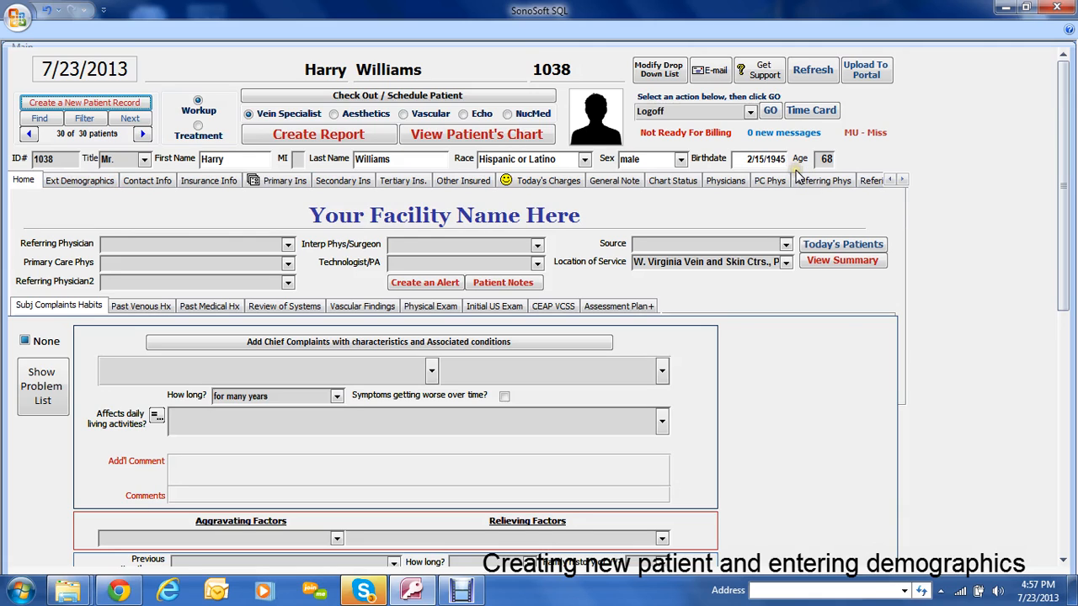
{"action": "mouse_move", "coordinate": [343, 277]}
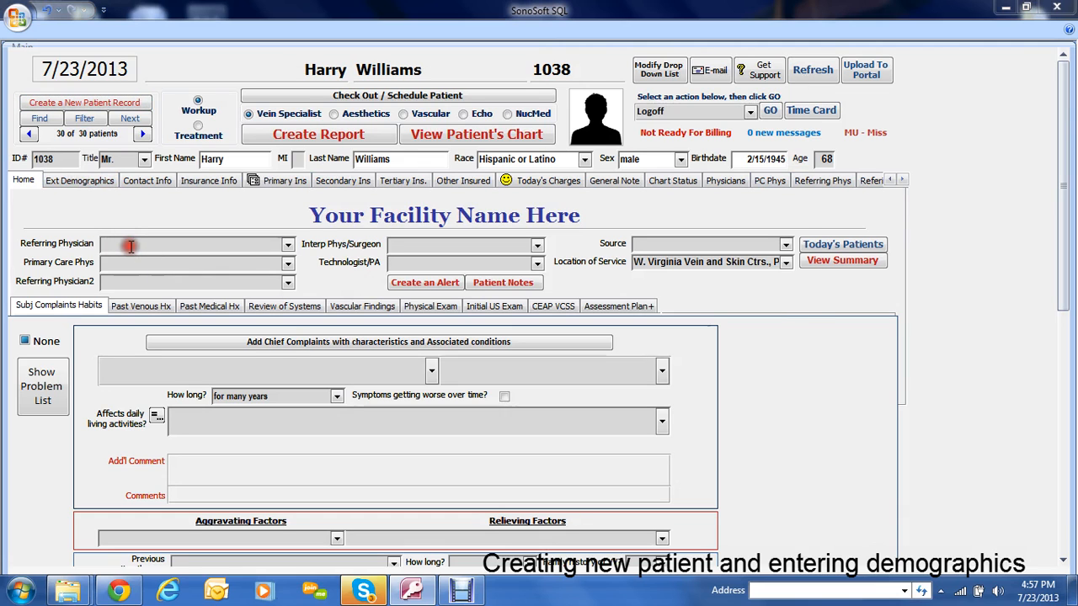
{"action": "left_click", "coordinate": [288, 245]}
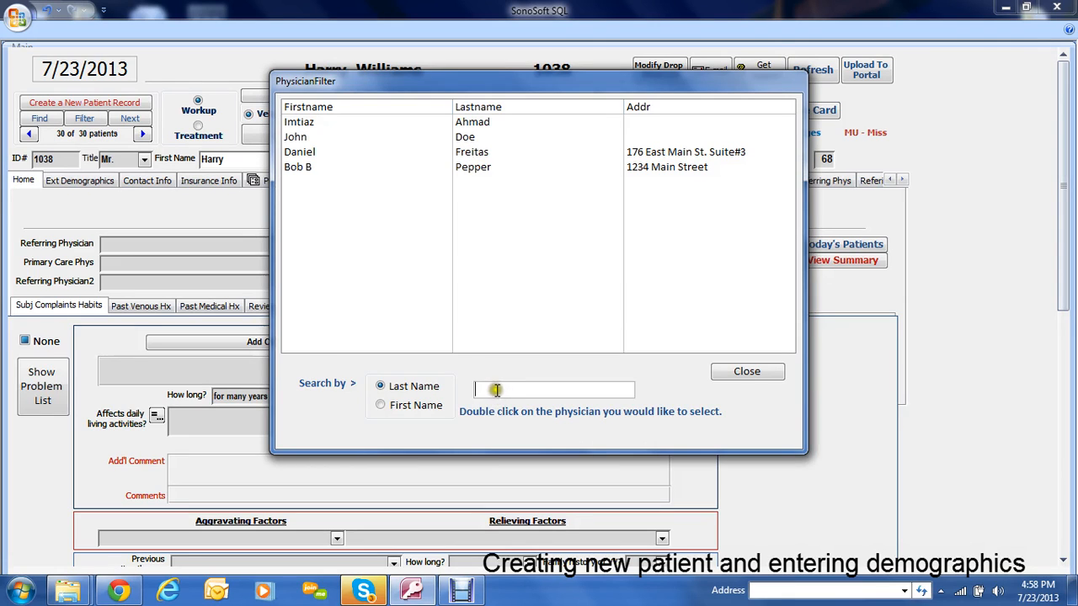
{"action": "type", "text": "pep"}
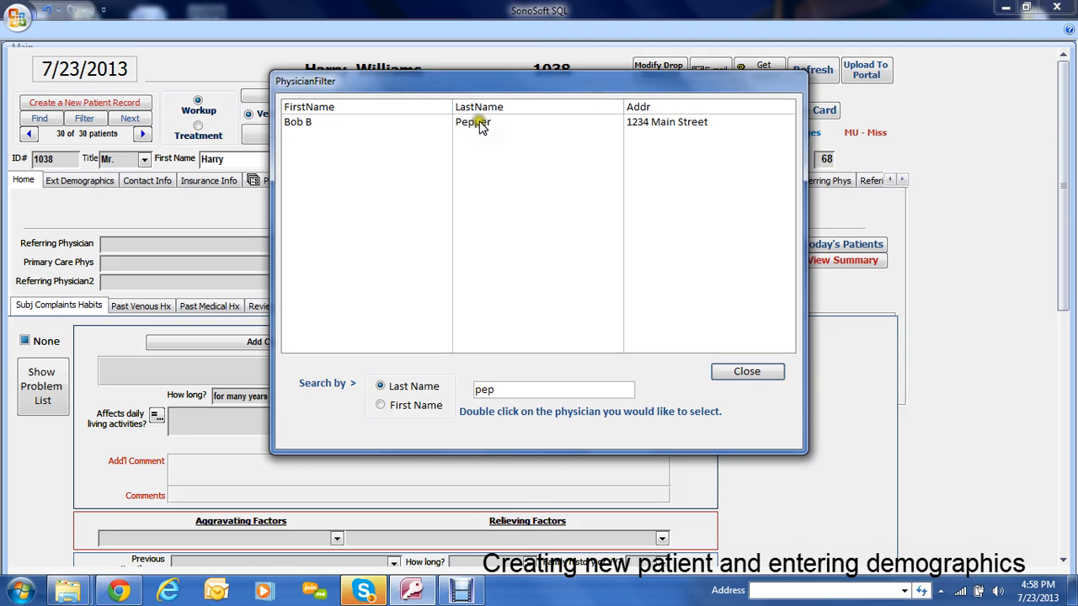
{"action": "double_click", "coordinate": [472, 121]}
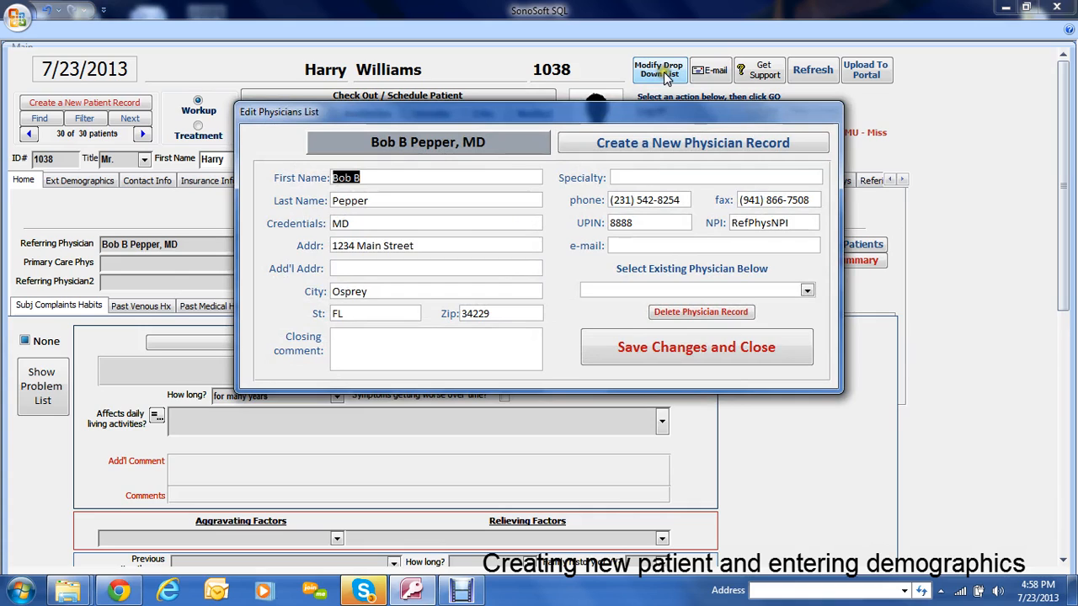
{"action": "mouse_move", "coordinate": [505, 291]}
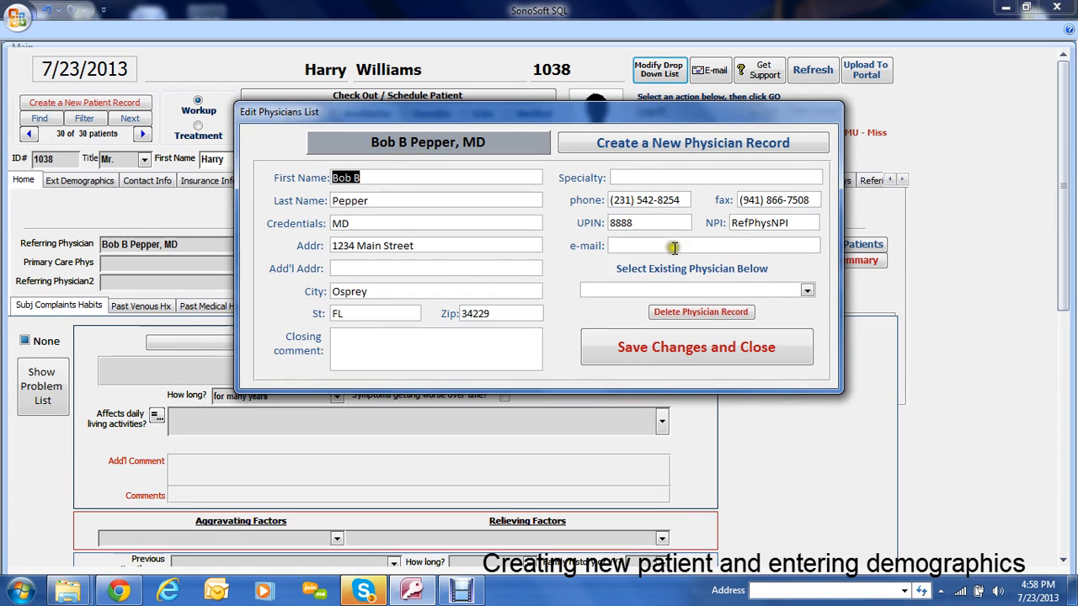
{"action": "mouse_move", "coordinate": [665, 284]}
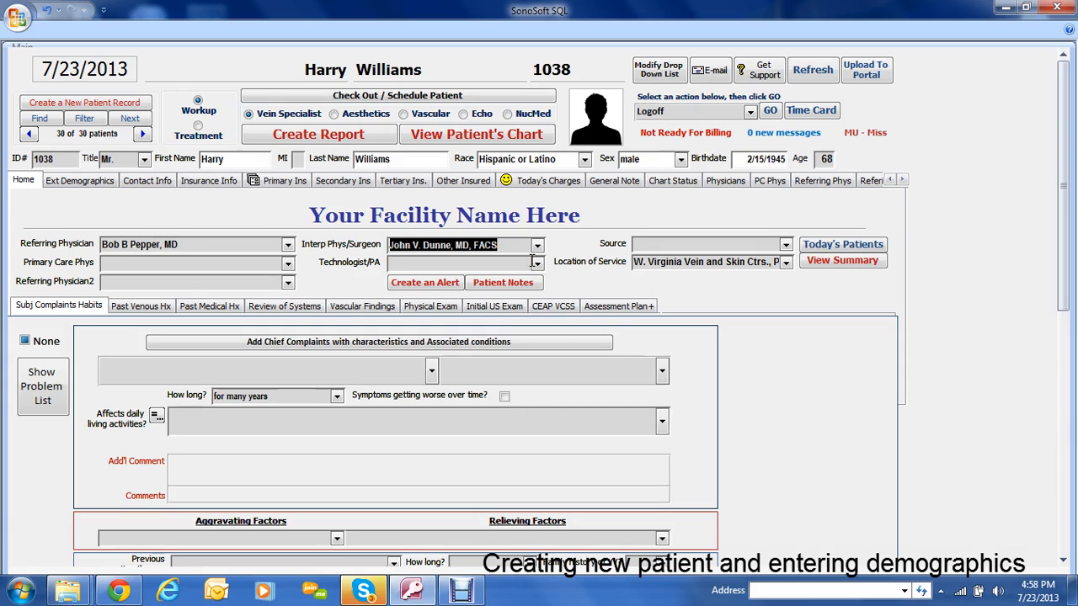
{"action": "mouse_move", "coordinate": [125, 205]}
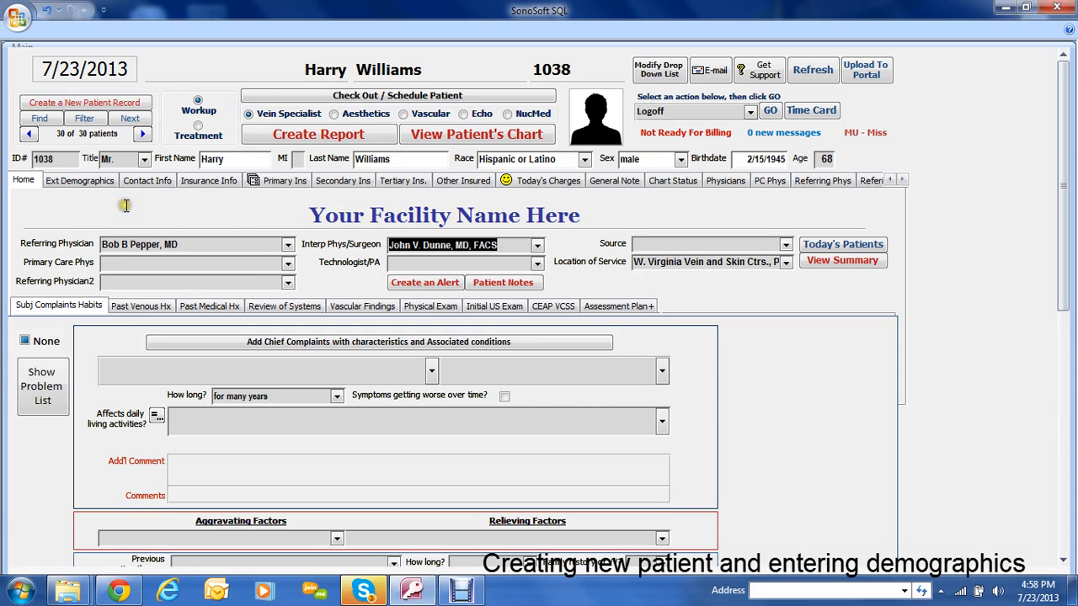
- From Ext Demographics, bring up the full Quick Edit Patient Demographics form
{"action": "left_click", "coordinate": [79, 180]}
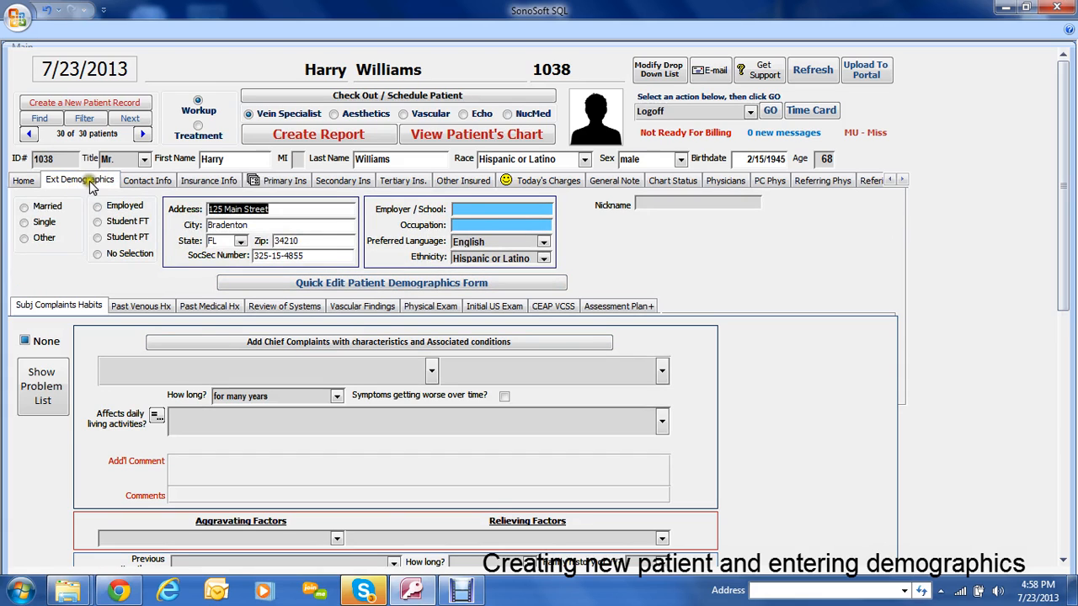
{"action": "left_click", "coordinate": [23, 180]}
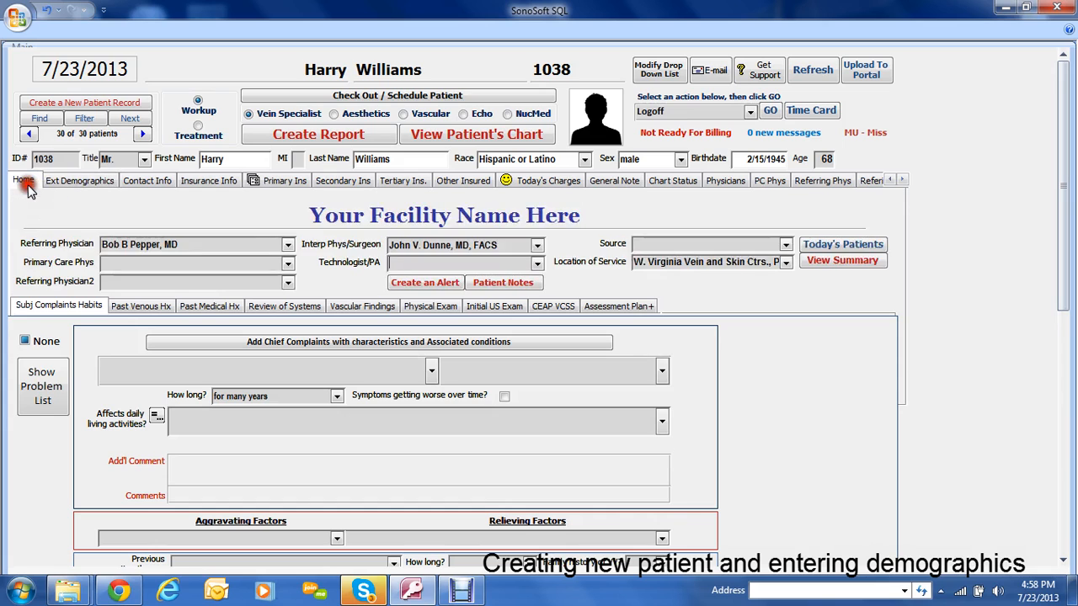
{"action": "left_click", "coordinate": [79, 181]}
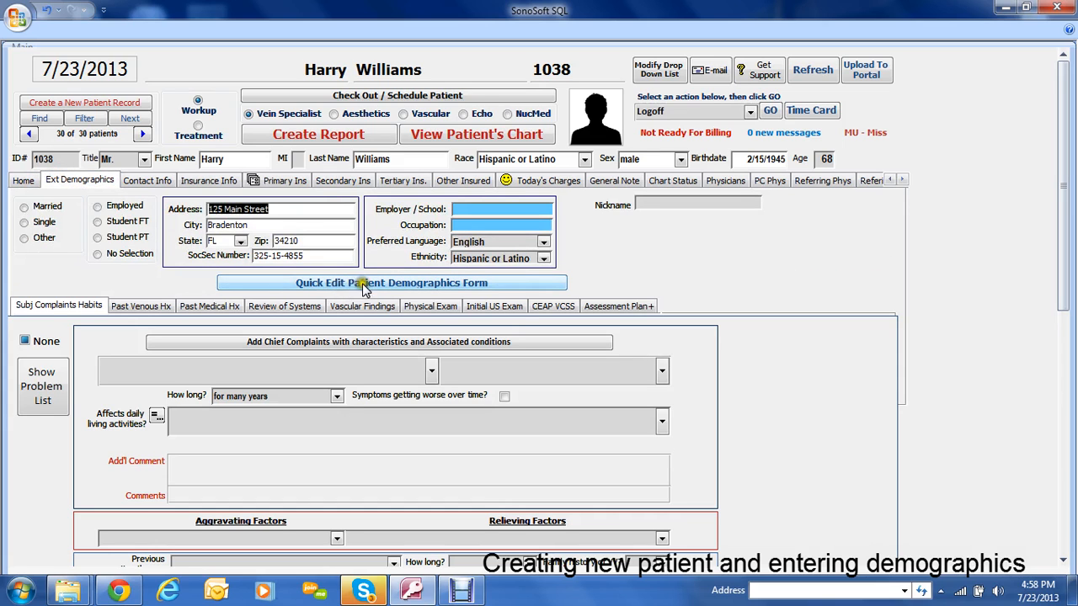
{"action": "left_click", "coordinate": [391, 283]}
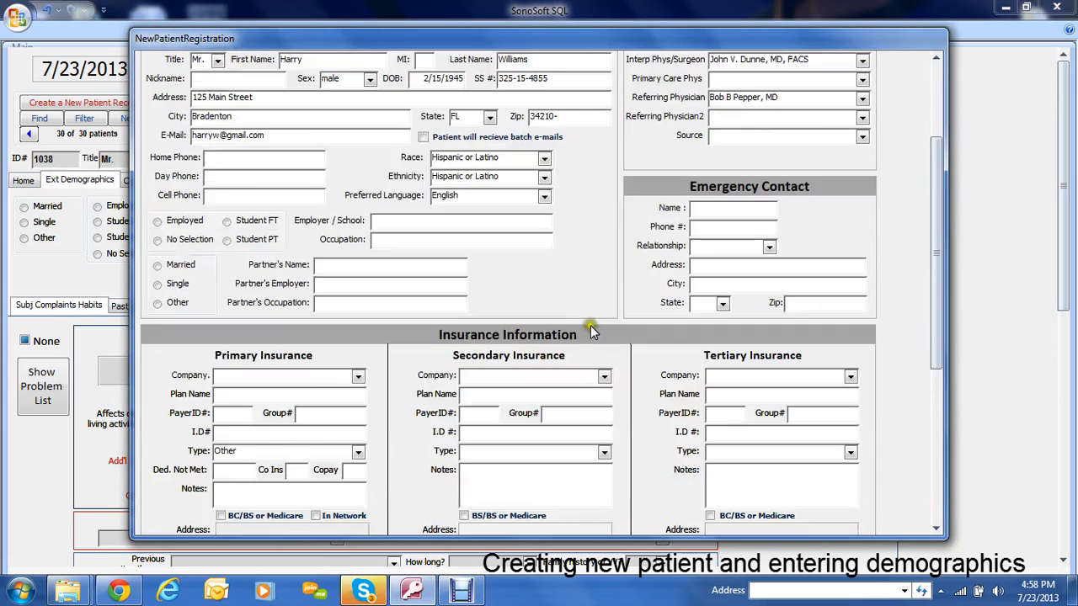
- Set BCBS as primary insurance and copy the patient's info in as subscriber
{"action": "scroll", "scroll_direction": "down", "scroll_amount": 3}
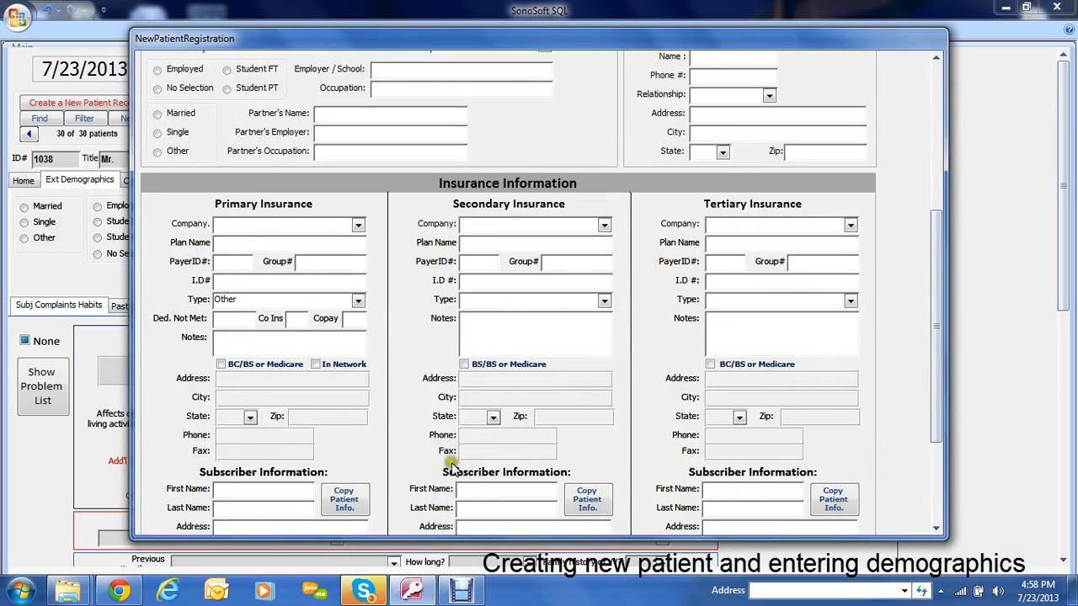
{"action": "left_click", "coordinate": [357, 224]}
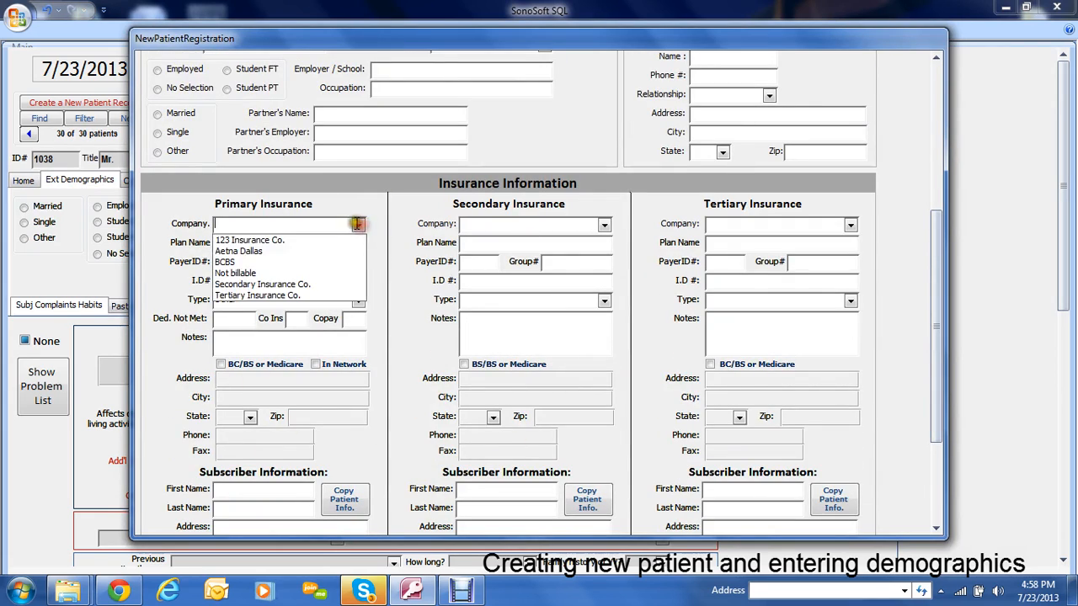
{"action": "left_click", "coordinate": [226, 263]}
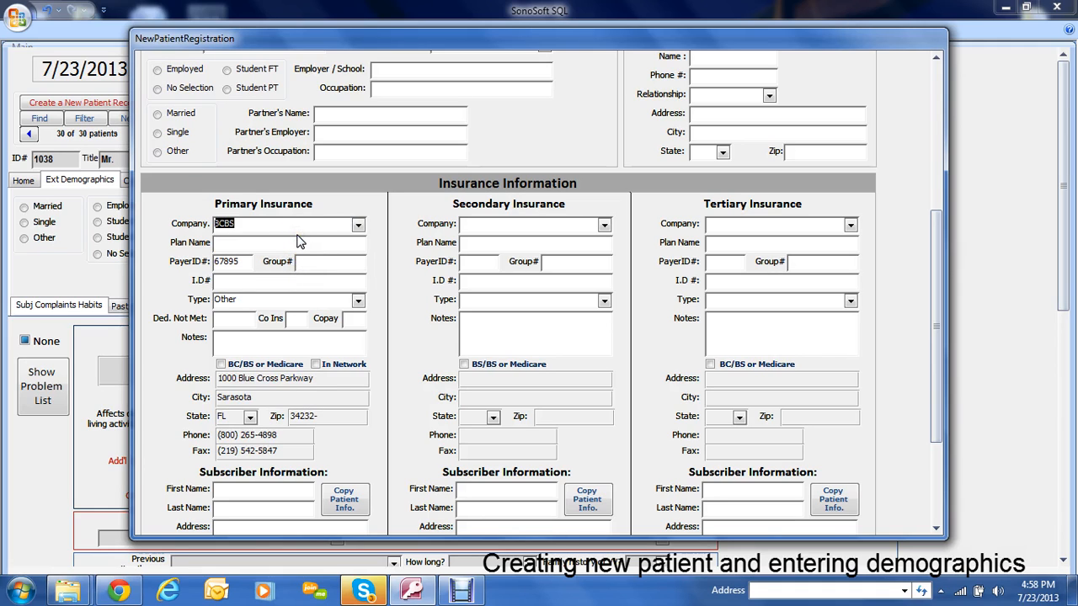
{"action": "scroll", "scroll_direction": "down", "scroll_amount": 3}
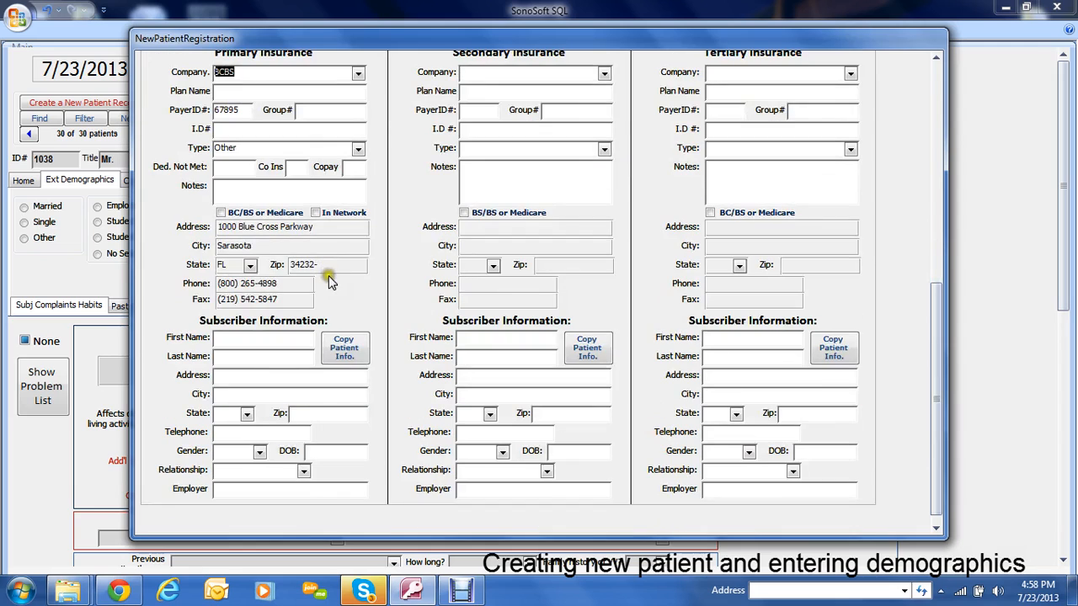
{"action": "left_click", "coordinate": [344, 347]}
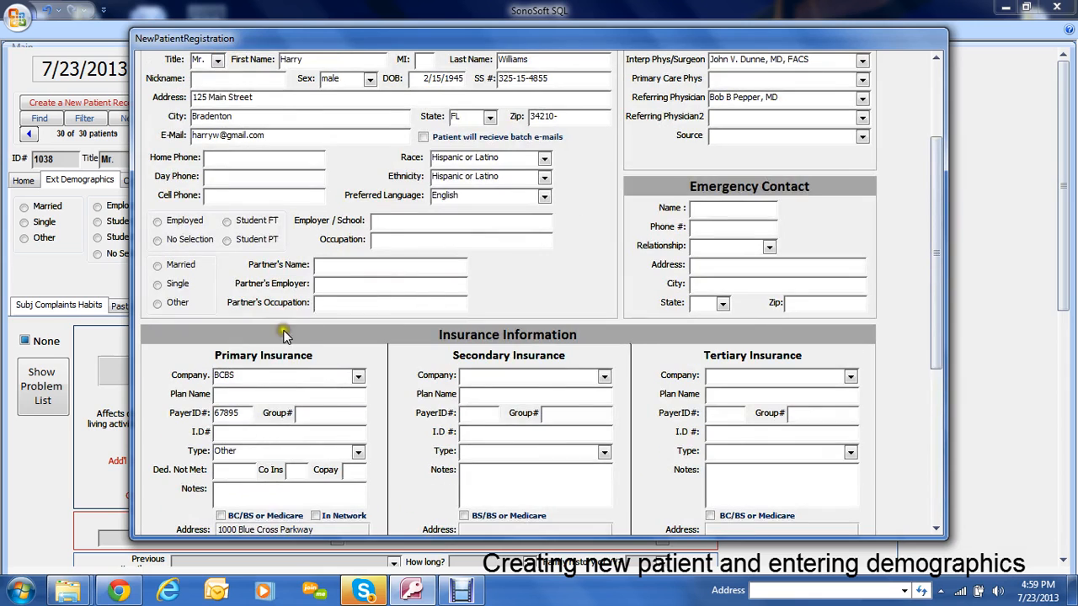
- Set Aetna Dallas as secondary insurance and copy the patient's info in as subscriber
{"action": "left_click", "coordinate": [603, 223]}
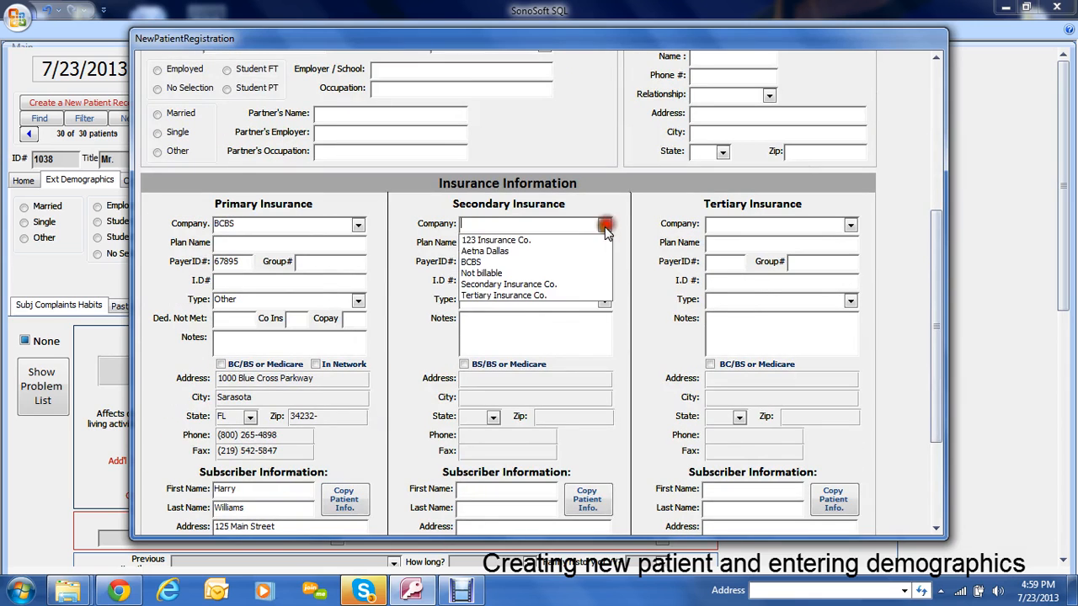
{"action": "left_click", "coordinate": [485, 251]}
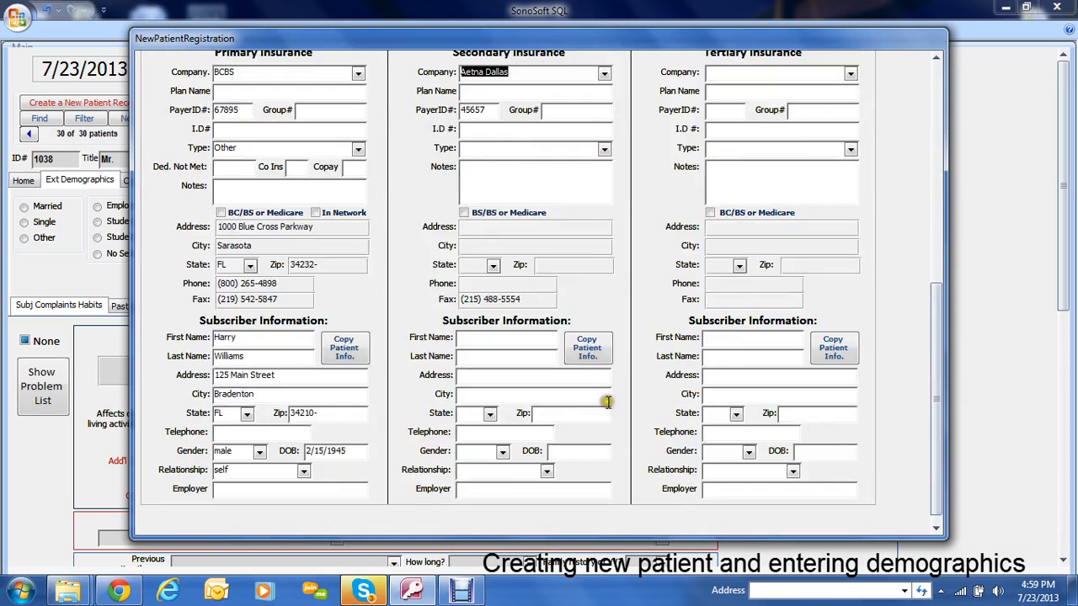
{"action": "left_click", "coordinate": [586, 347]}
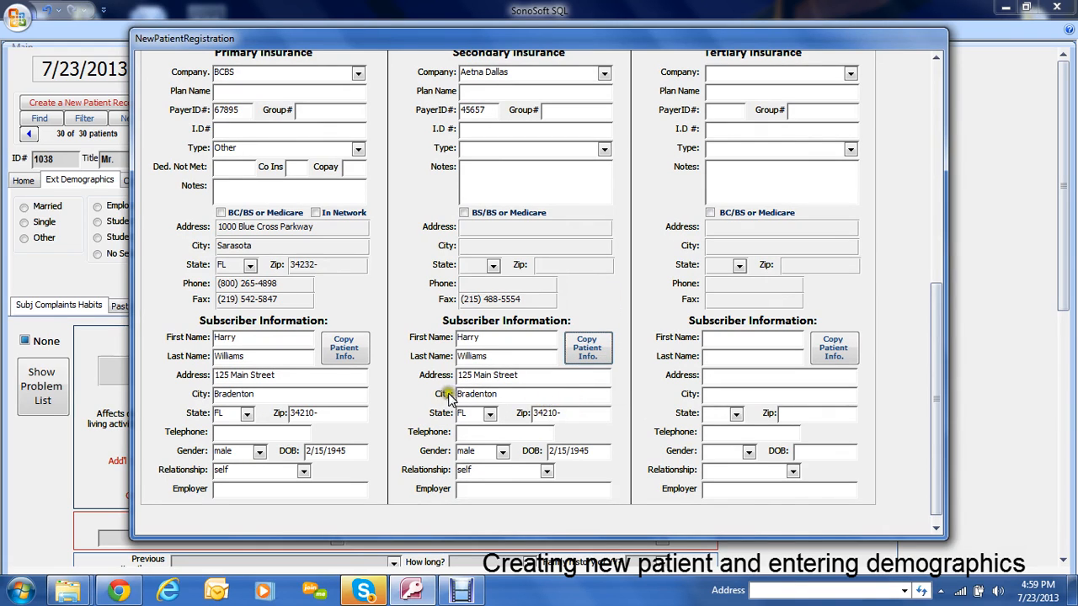
{"action": "mouse_move", "coordinate": [438, 378]}
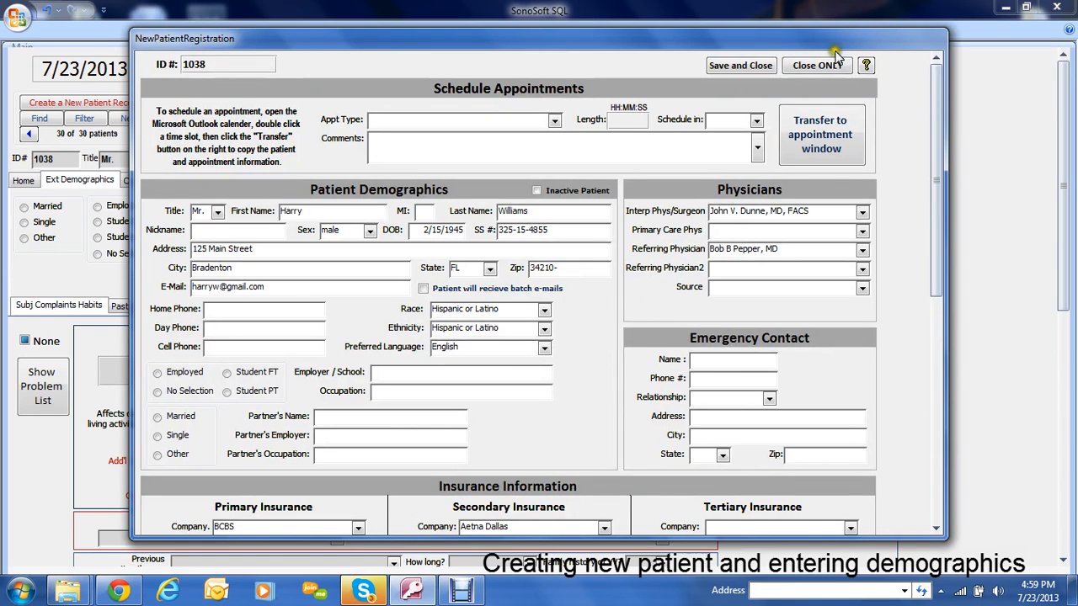
- Close the registration form, review Insurance Info and Primary Ins showing BCBS, return to Home
{"action": "left_click", "coordinate": [814, 64]}
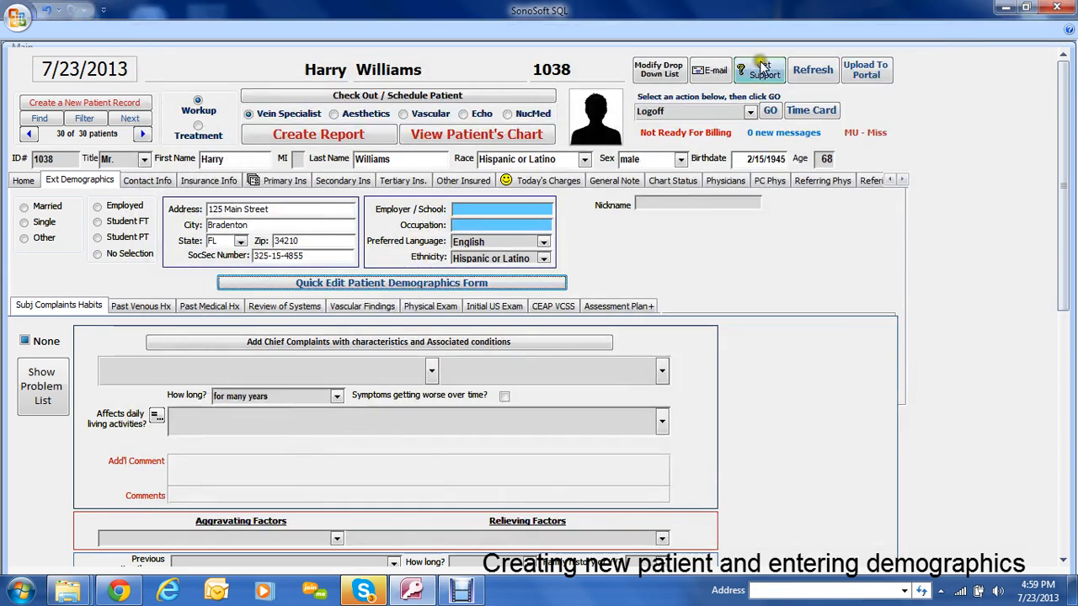
{"action": "mouse_move", "coordinate": [417, 239]}
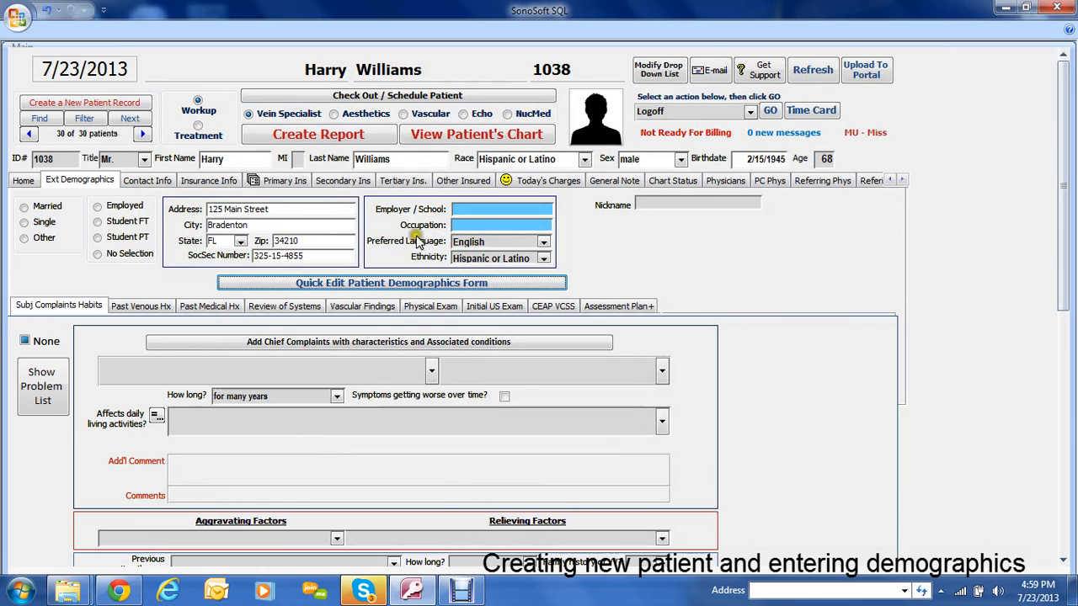
{"action": "left_click", "coordinate": [23, 179]}
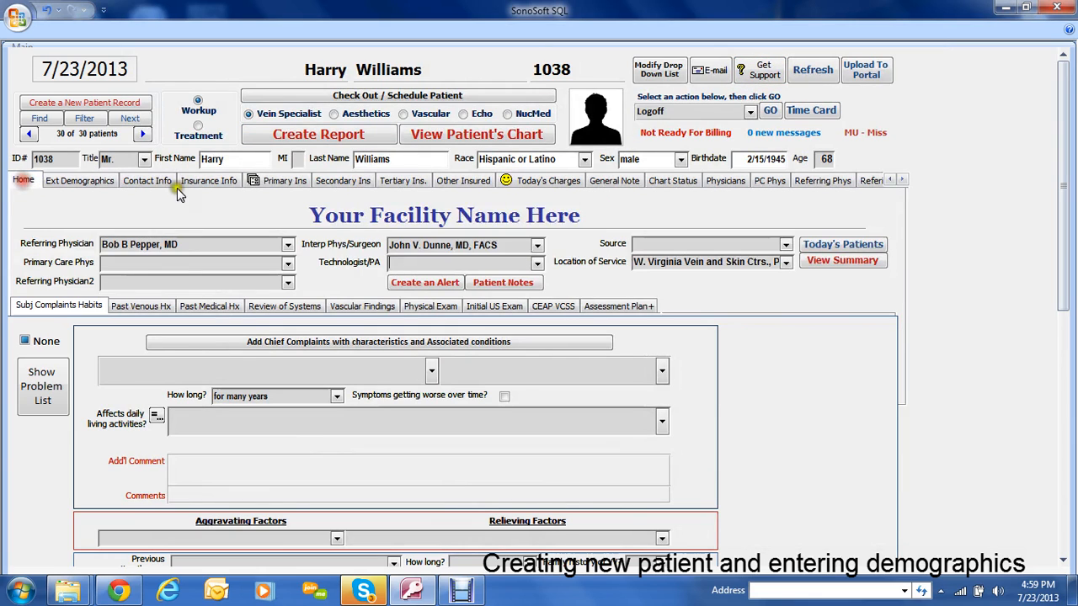
{"action": "left_click", "coordinate": [209, 180]}
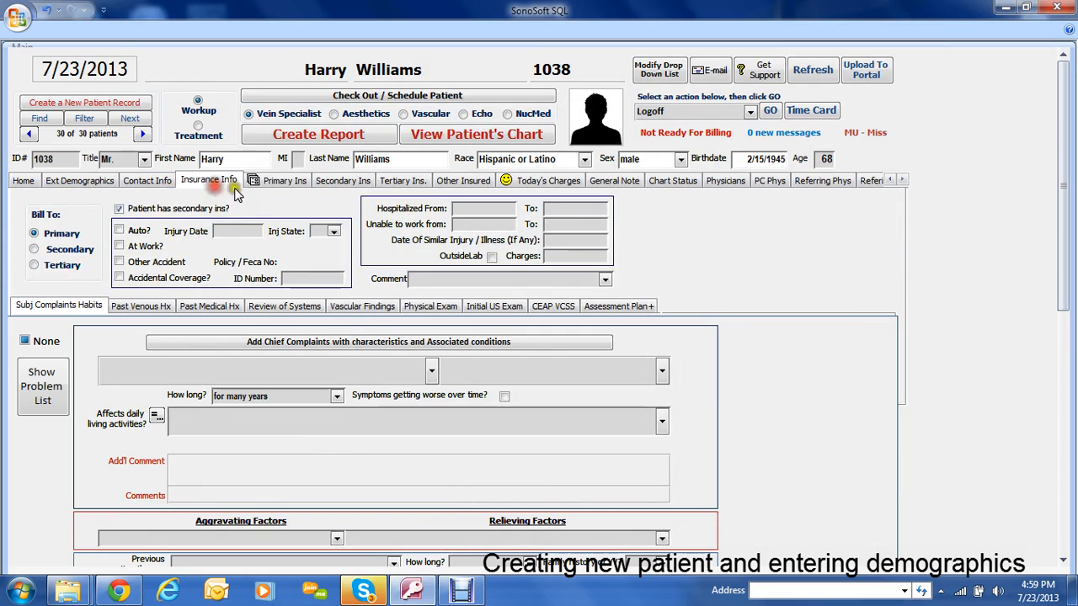
{"action": "left_click", "coordinate": [285, 180]}
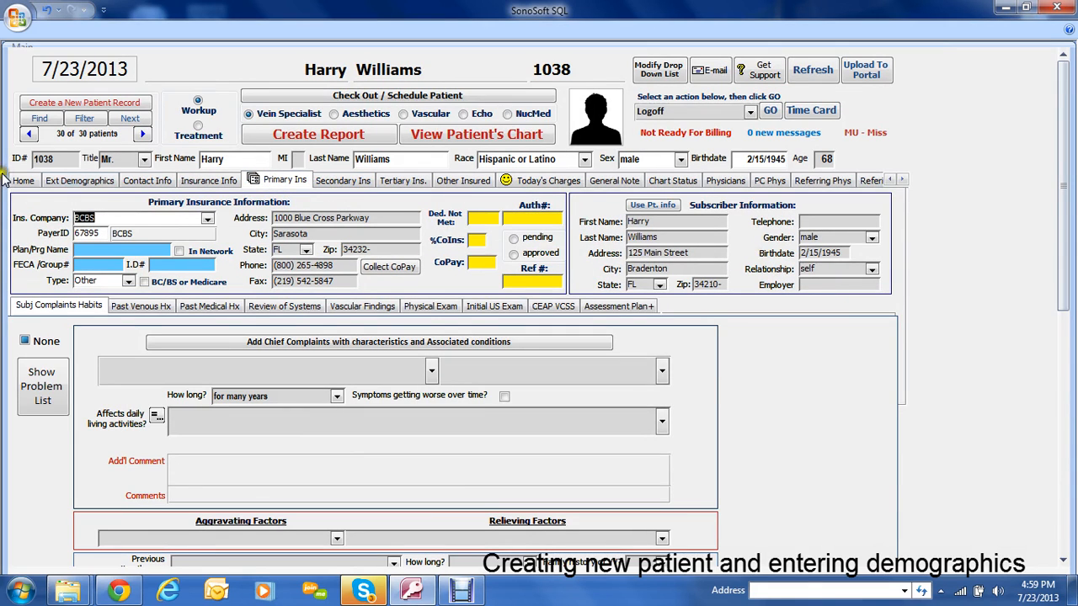
{"action": "left_click", "coordinate": [79, 180]}
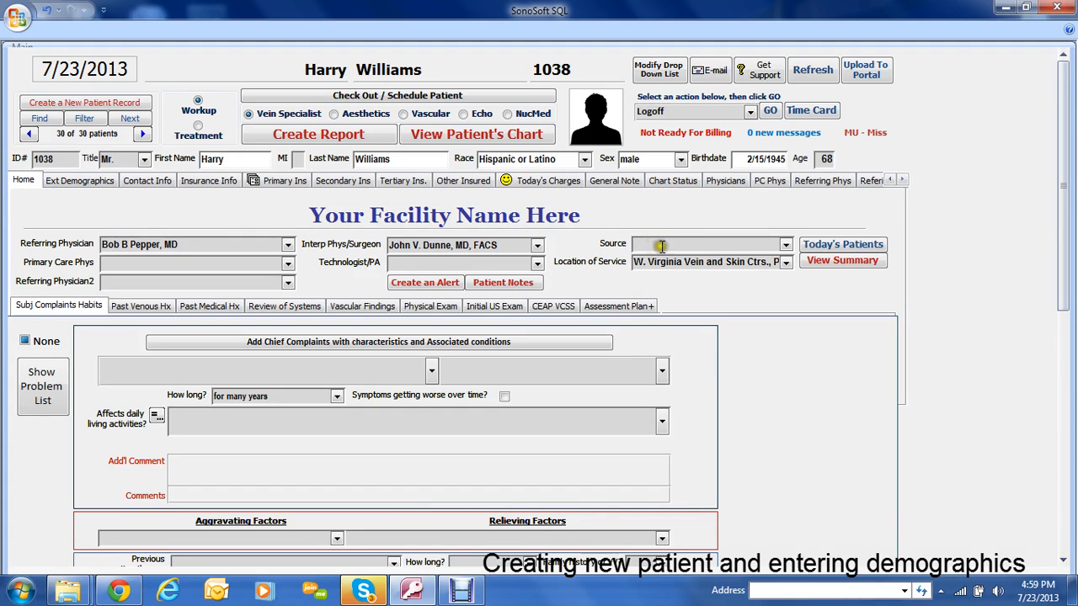
- Set the patient's referral source to TV ad 2-15-2013 after reviewing the source list editor
{"action": "left_click", "coordinate": [785, 244]}
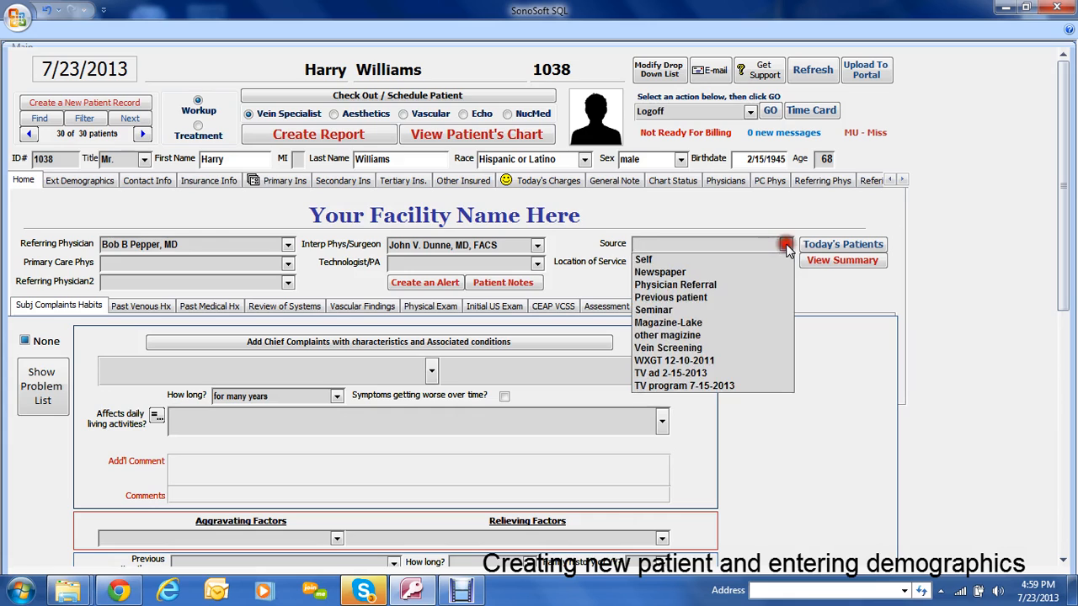
{"action": "mouse_move", "coordinate": [739, 268]}
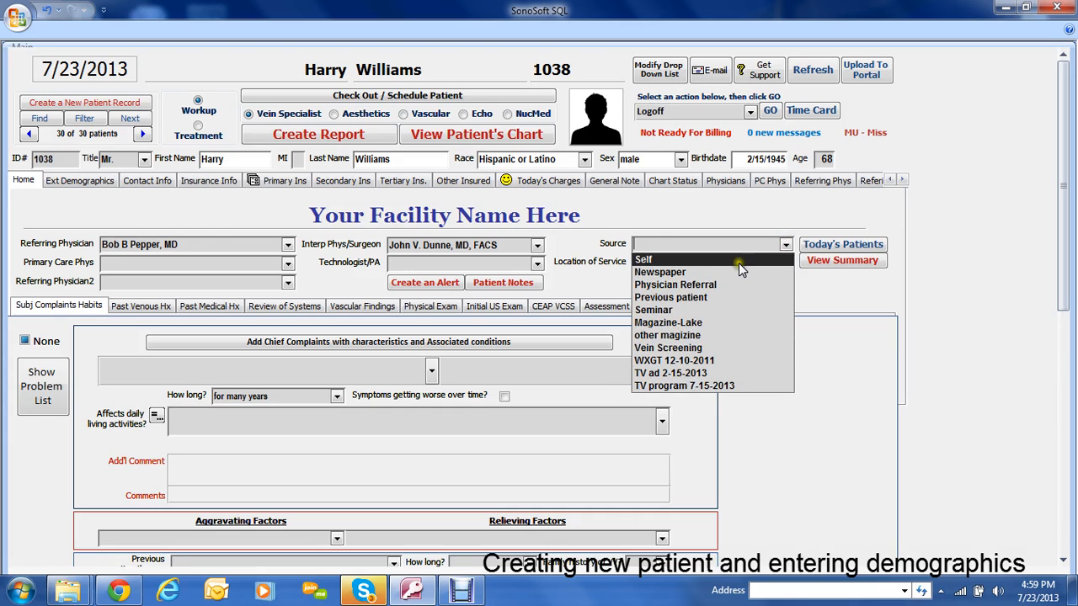
{"action": "mouse_move", "coordinate": [707, 249]}
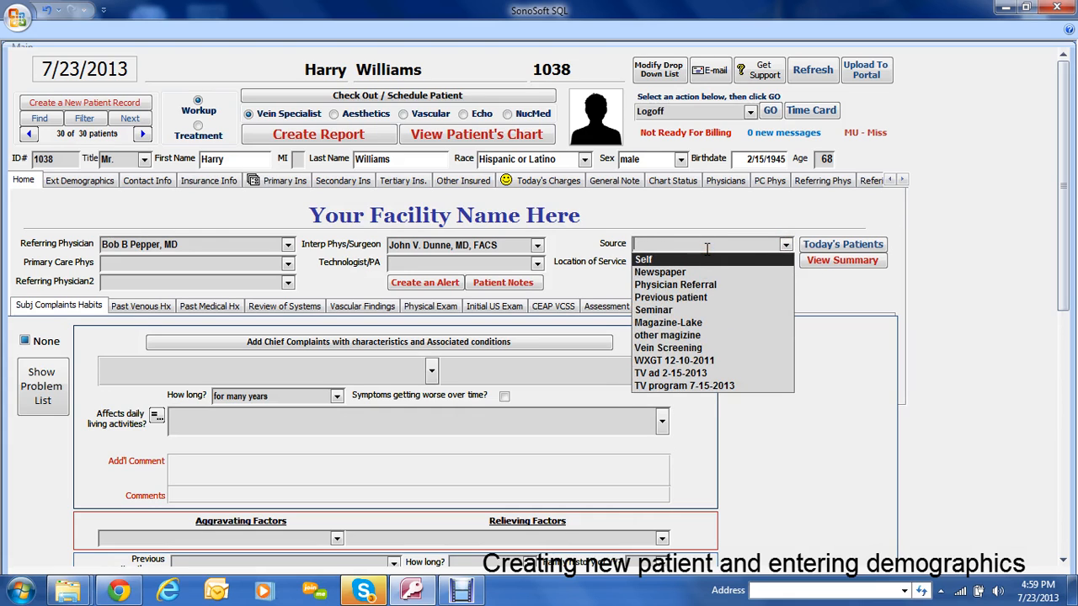
{"action": "mouse_move", "coordinate": [674, 310]}
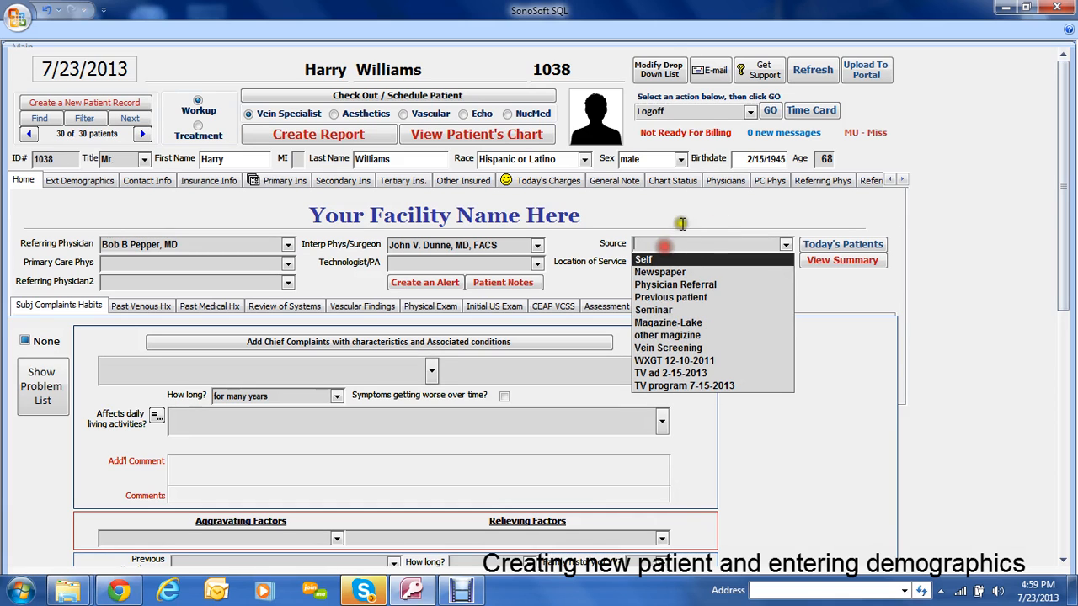
{"action": "left_click", "coordinate": [658, 71]}
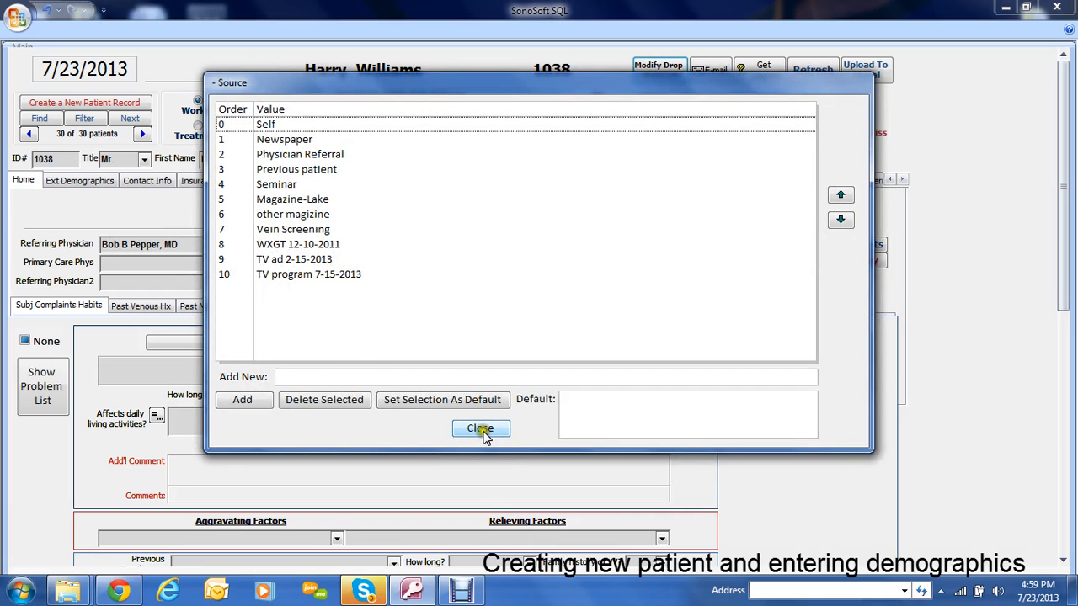
{"action": "left_click", "coordinate": [480, 430]}
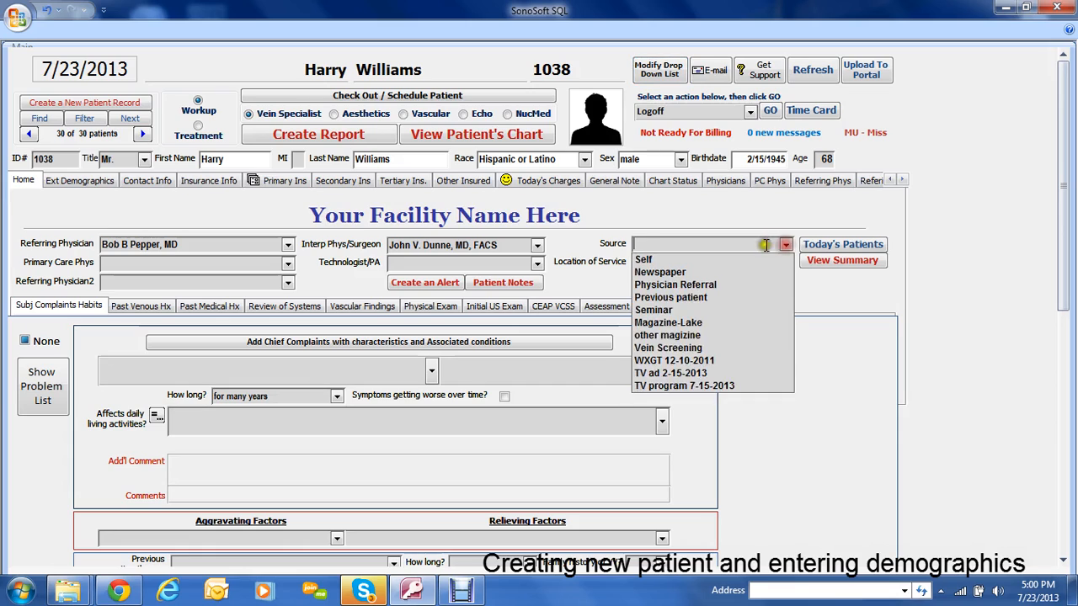
{"action": "left_click", "coordinate": [674, 373]}
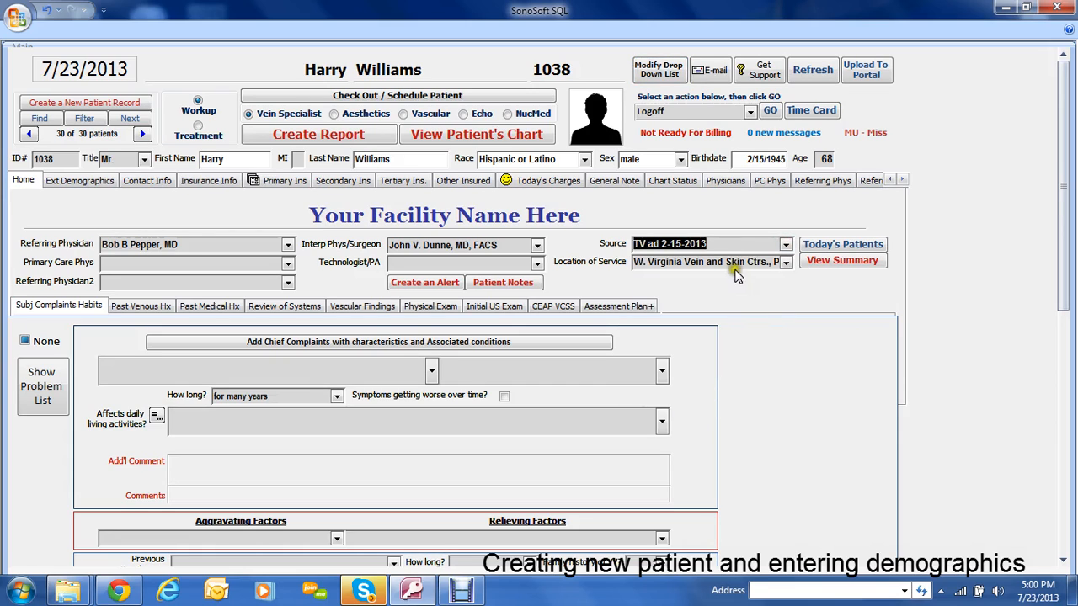
{"action": "mouse_move", "coordinate": [751, 278]}
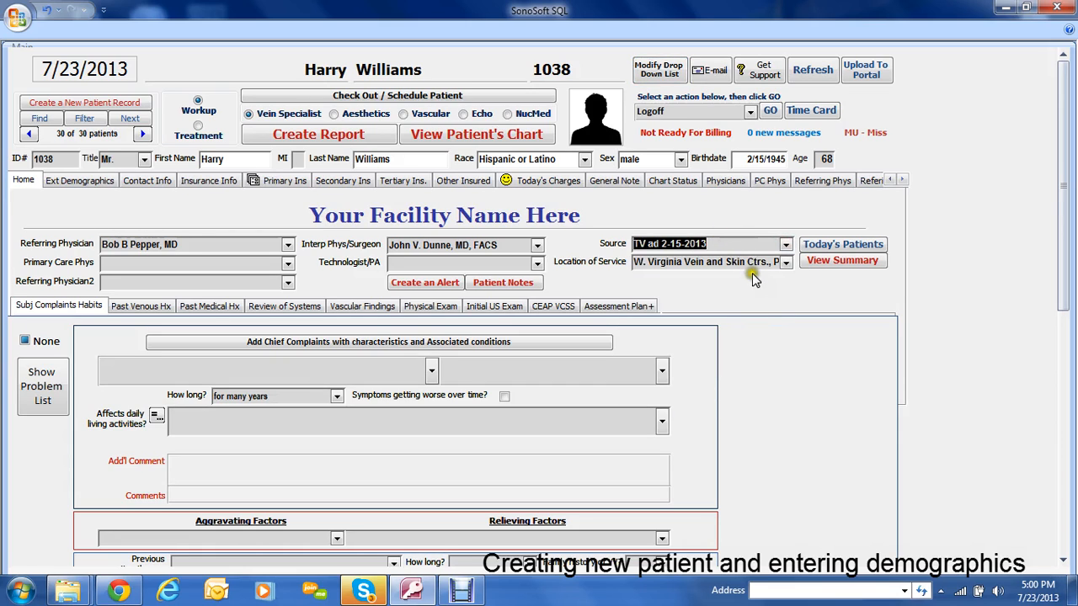